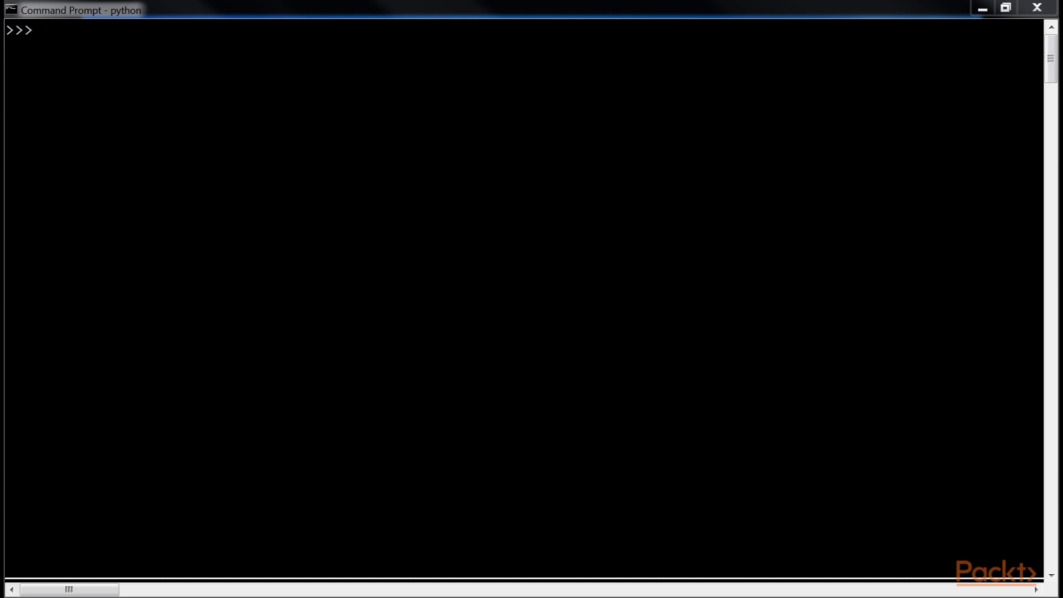
Import DictVectorizer from sklearn.feature_extraction and create dict_one_hot_encoder with sparse=False
{"action": "type", "text": "from sklearn"}
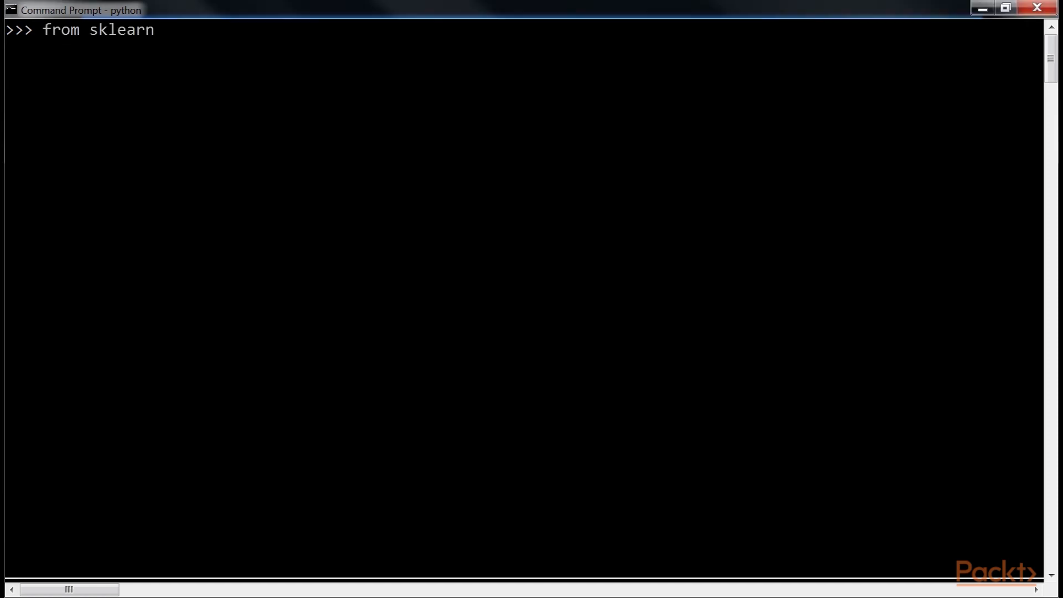
{"action": "type", "text": ".feature_extraction import"}
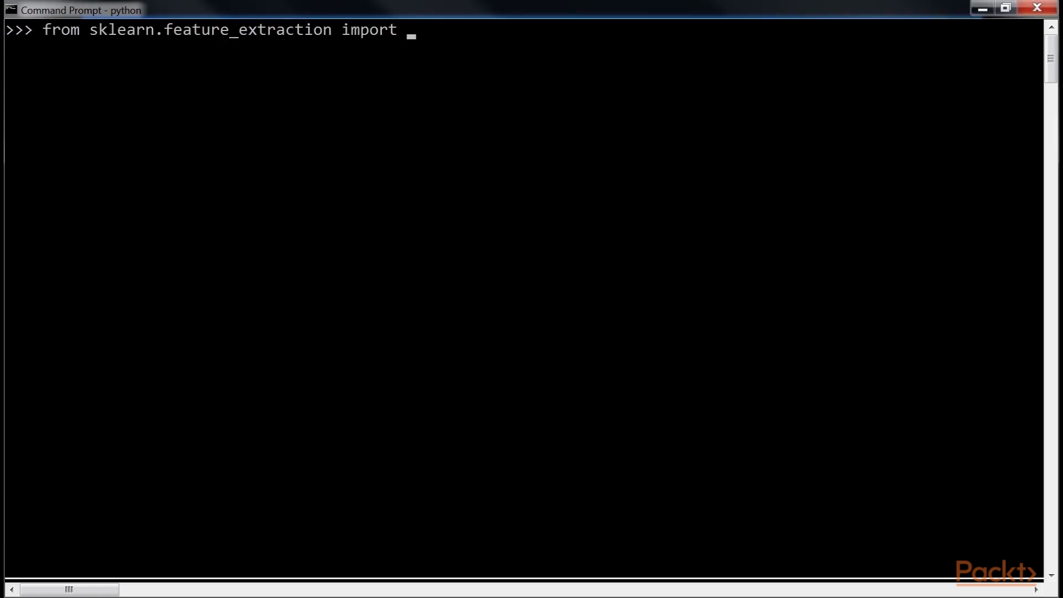
{"action": "type", "text": "DictVectorizer"}
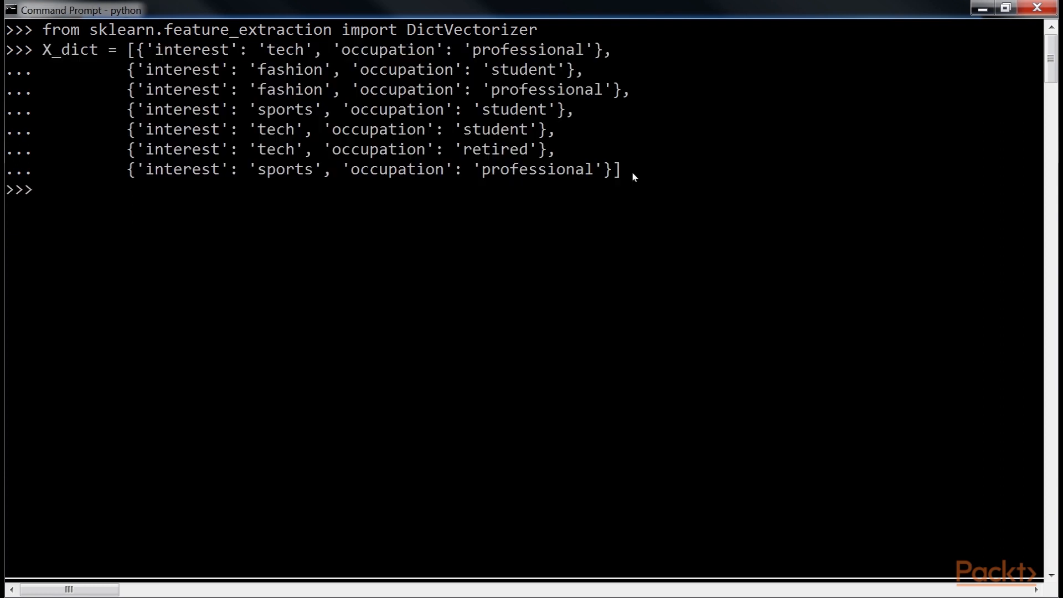
{"action": "type", "text": "dict_one_hot_"}
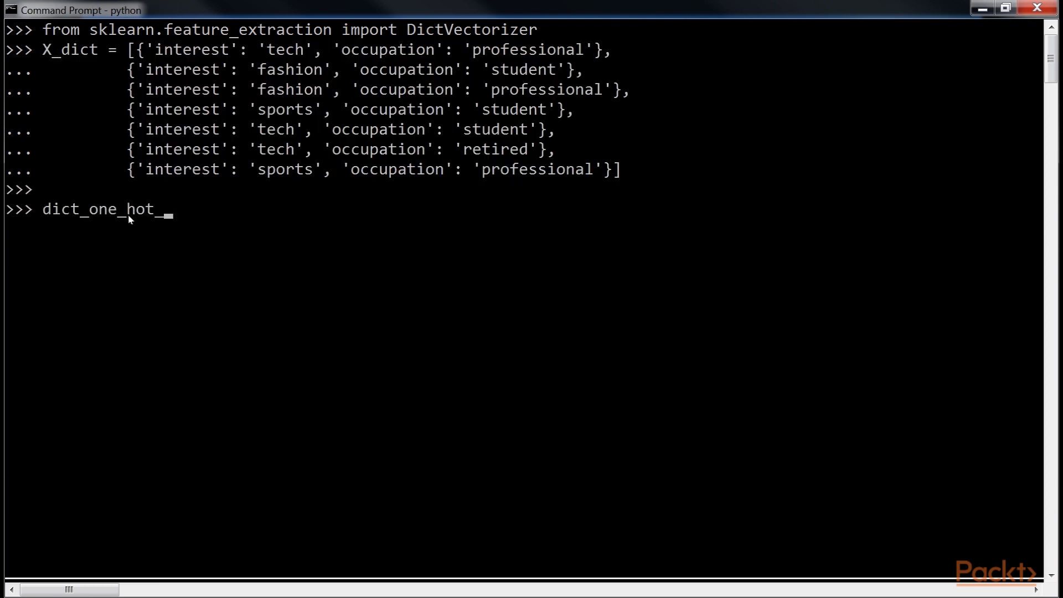
{"action": "type", "text": "encoder= DictVectorizer"}
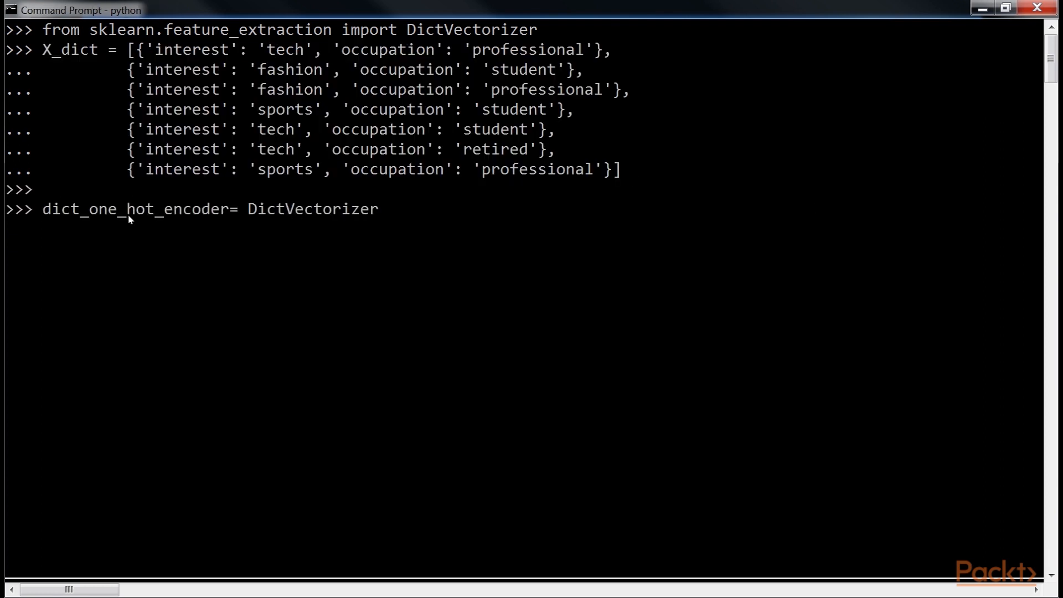
{"action": "type", "text": "(sparse=False)"}
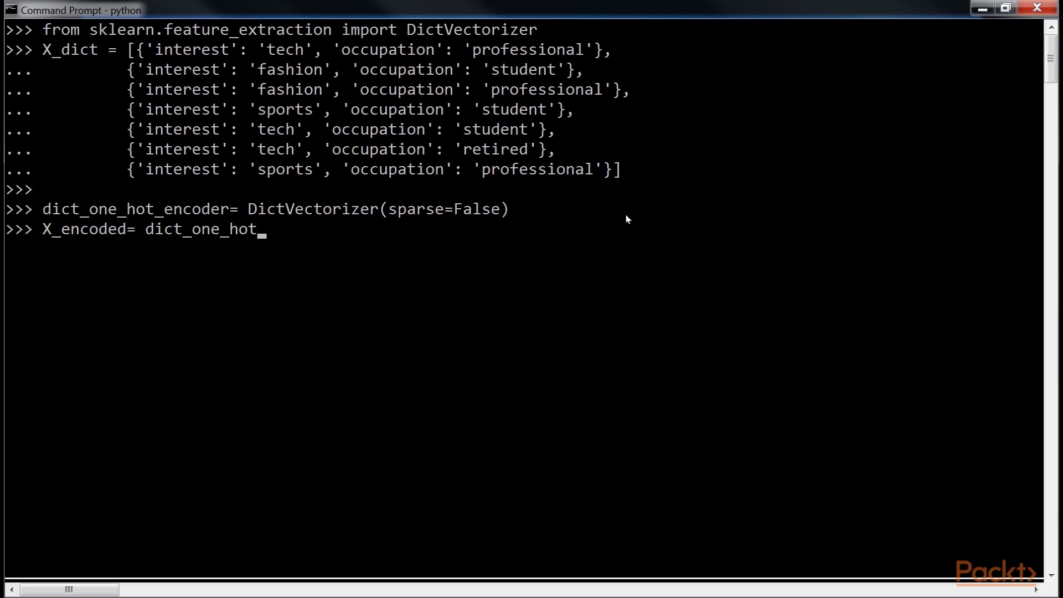
Fit-transform X_dict into X_encoded and print the resulting 0/1 matrix, highlighting it
{"action": "type", "text": "encoder.fit_tra"}
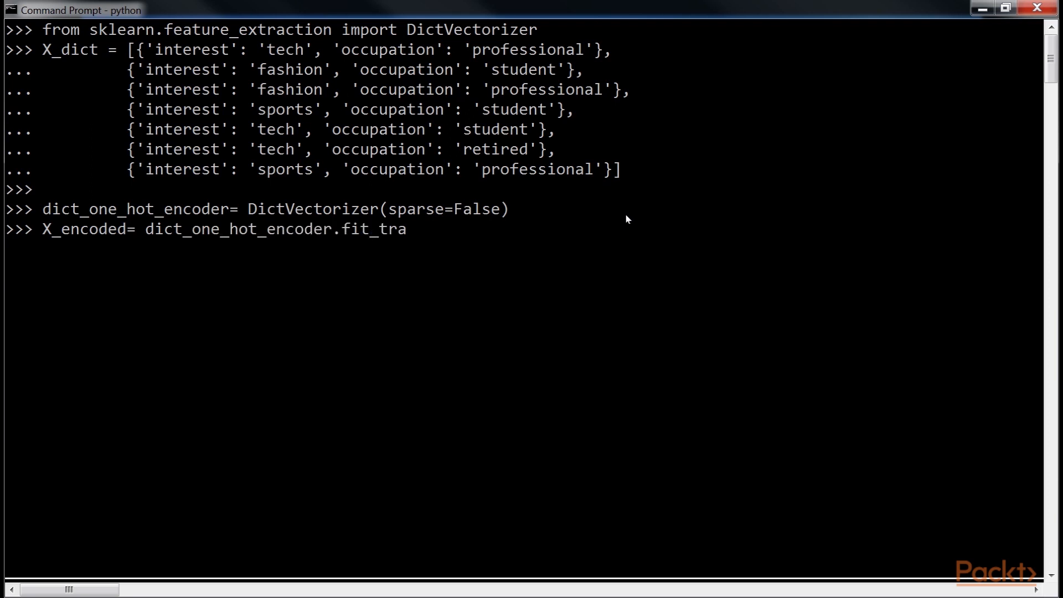
{"action": "type", "text": "nsform("}
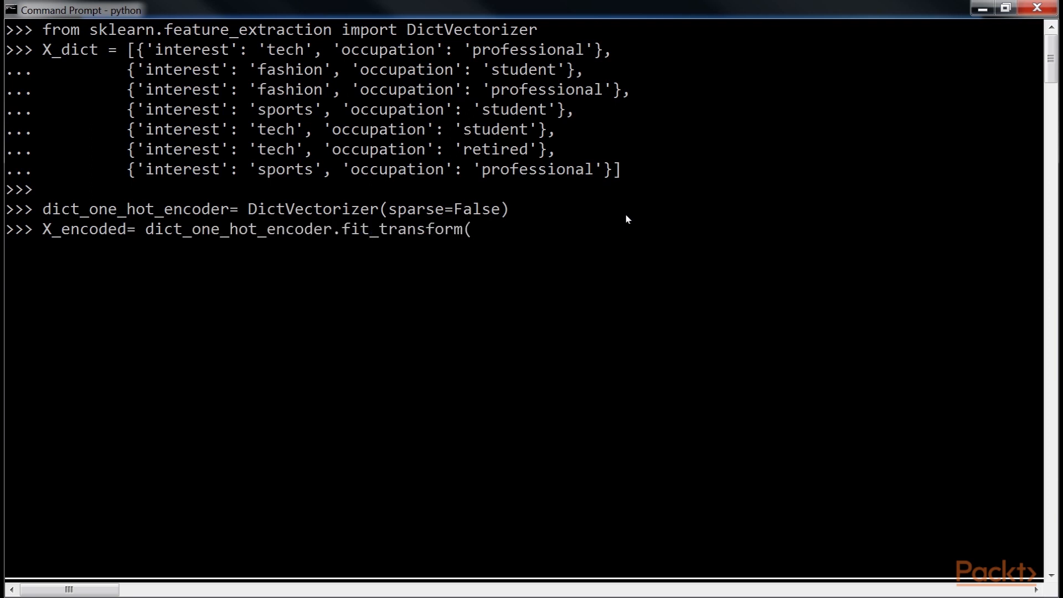
{"action": "type", "text": "X_dict)"}
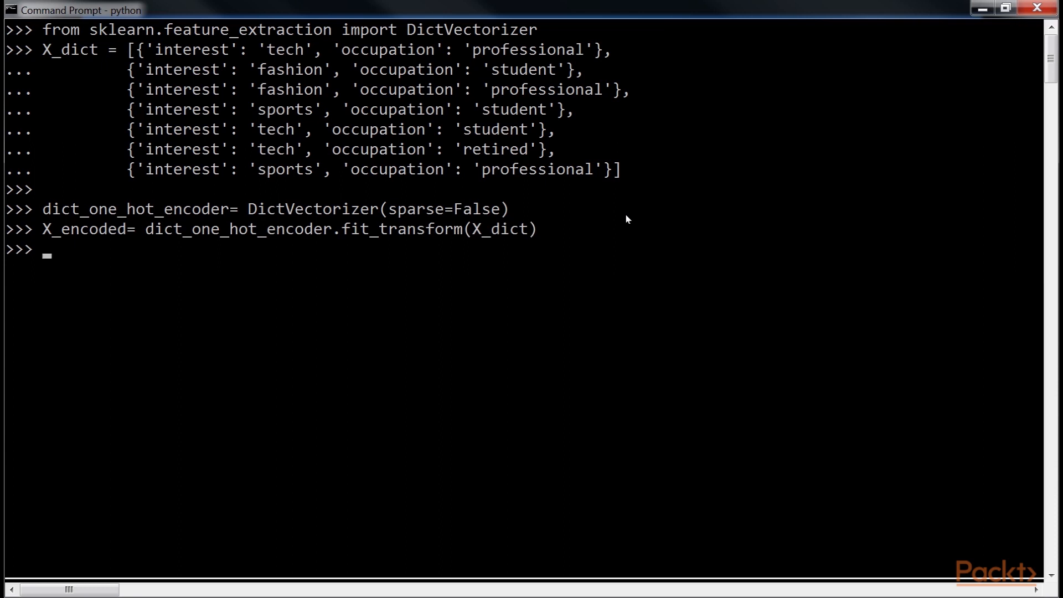
{"action": "type", "text": "print(X_encoded)"}
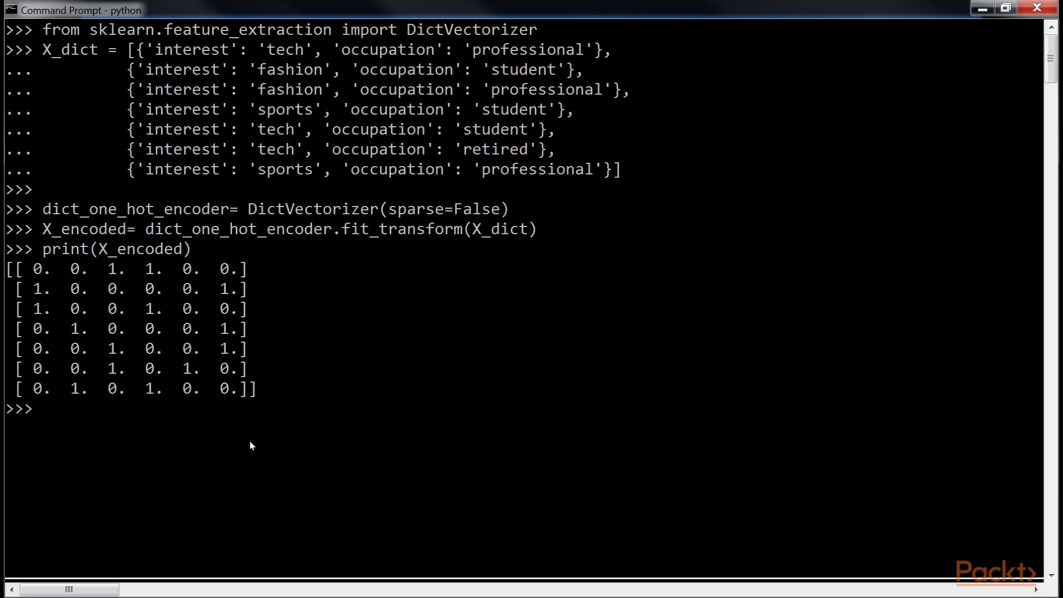
{"action": "left_click_drag", "start_coordinate": [7, 268], "coordinate": [278, 395]}
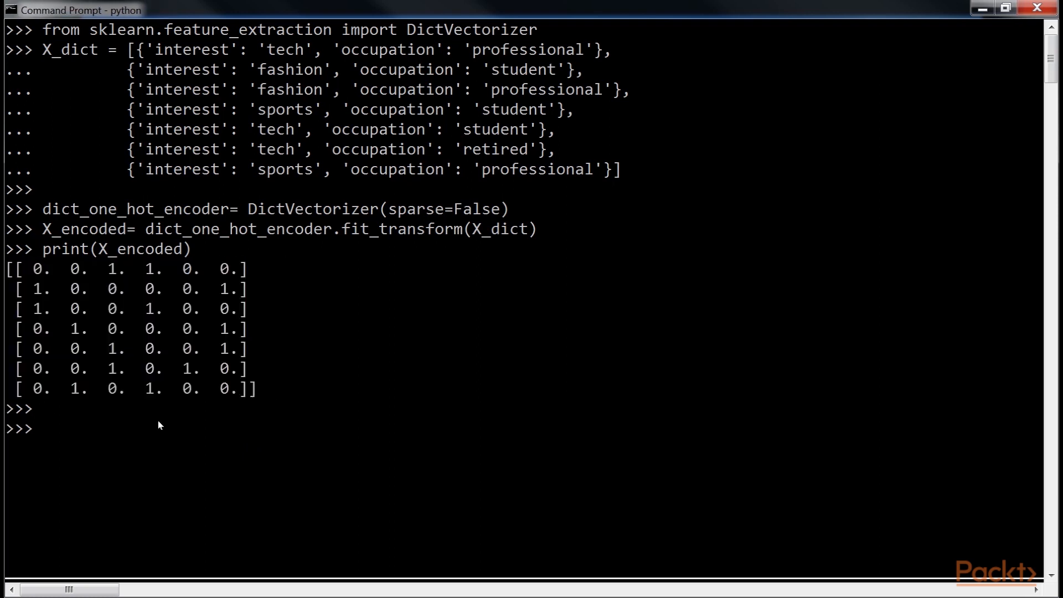
Print dict_one_hot_encoder.vocabulary_ and highlight the interest=tech column-index entry
{"action": "type", "text": "print(dict_one_hot_encoder.vocabulary_"}
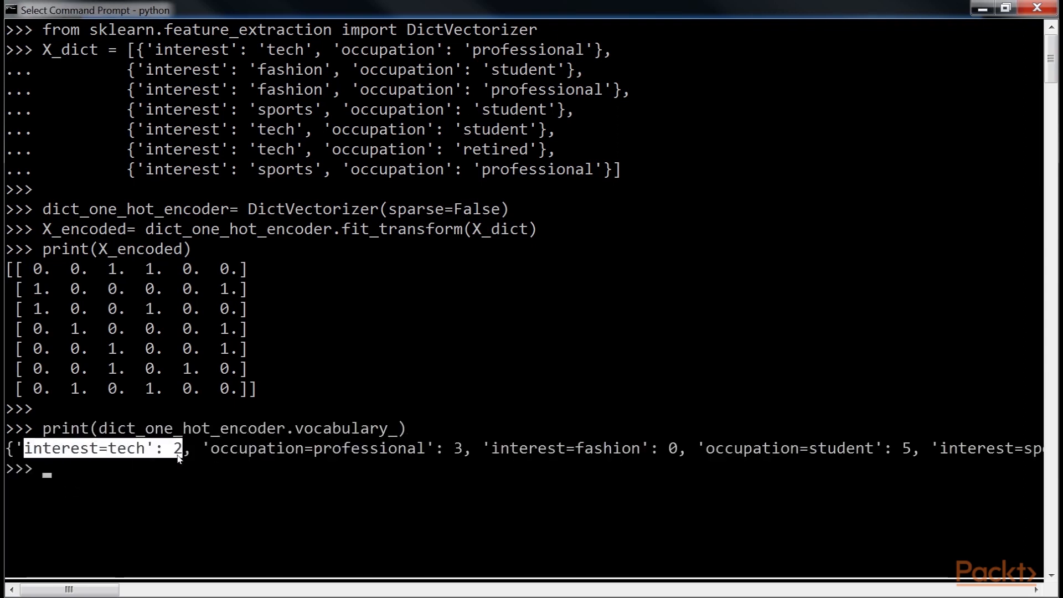
{"action": "double_click", "coordinate": [249, 448]}
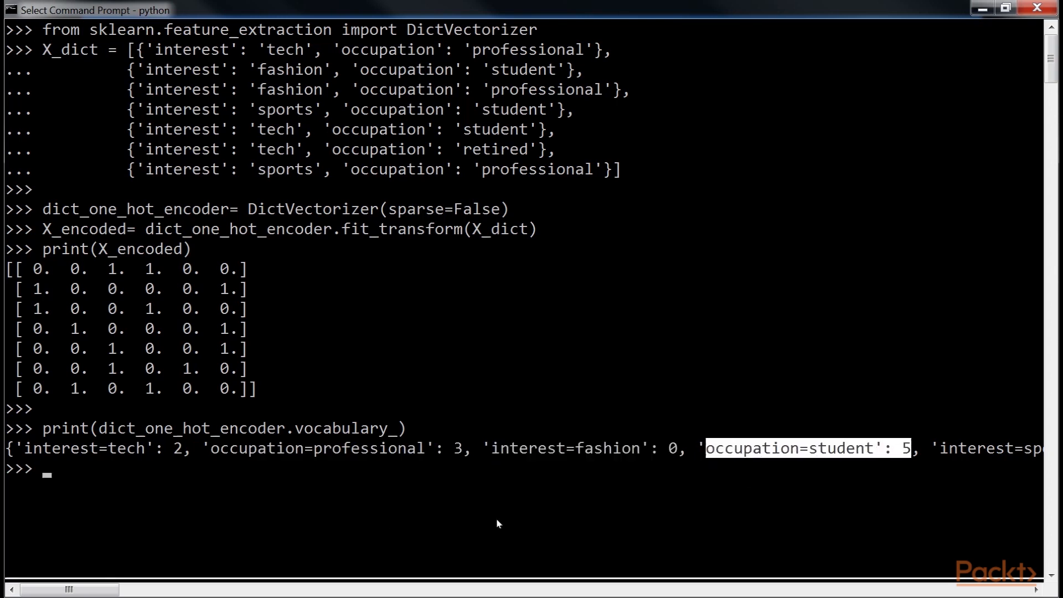
{"action": "scroll", "scroll_direction": "right", "scroll_amount": 3}
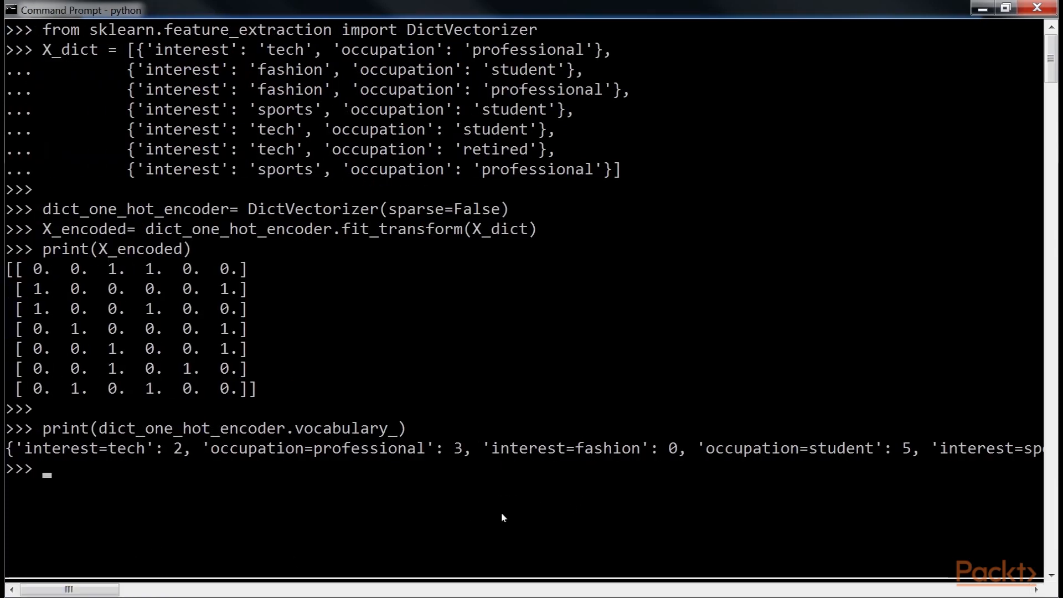
Define new_dict with interest 'sports', occupation 'retired' and transform it into new_encoded
{"action": "type", "text": "new_dict"}
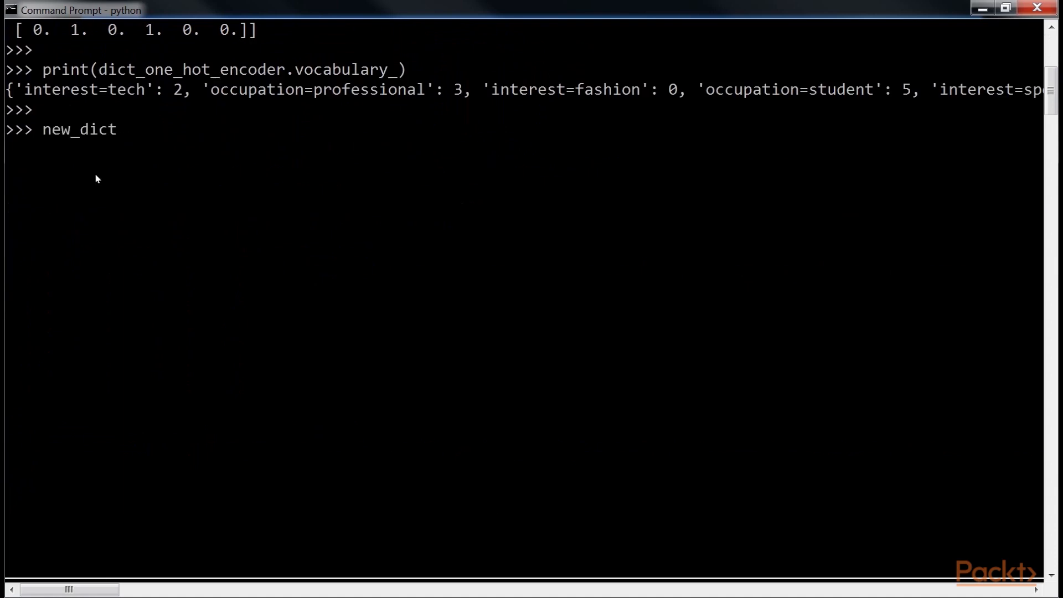
{"action": "type", "text": "=[{'interest':'sp"}
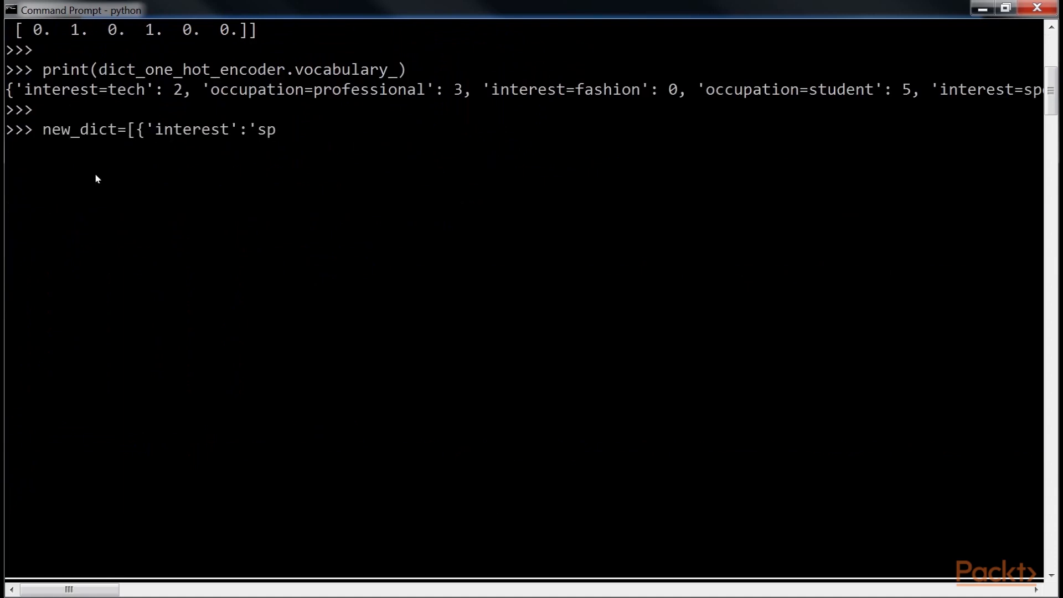
{"action": "type", "text": "orts','occupation':'retired"}
{"action": "type", "text": "new_encoded"}
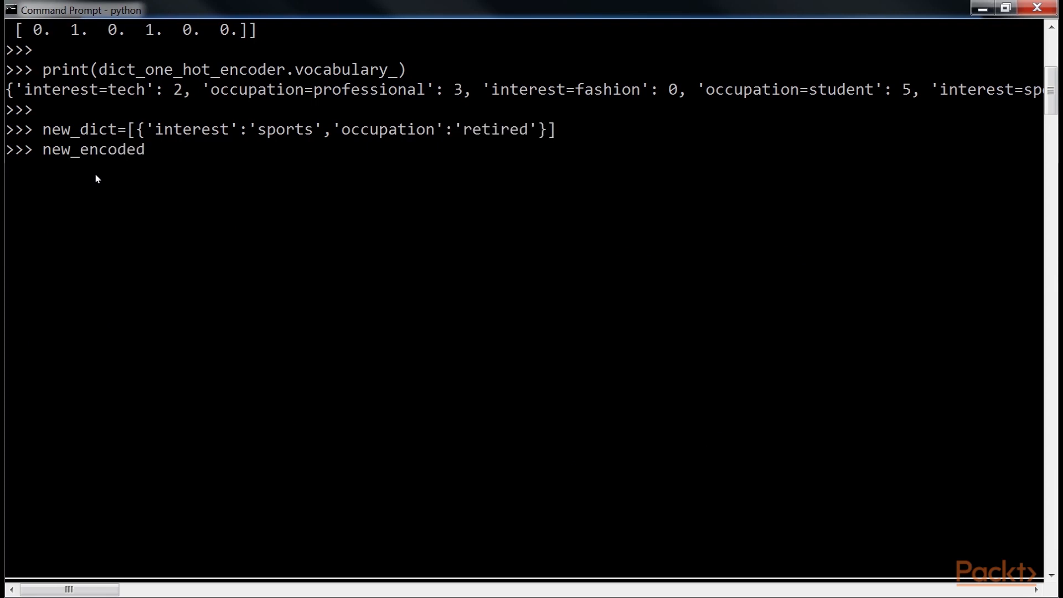
{"action": "type", "text": "= dict_one_hot_encoder.tra"}
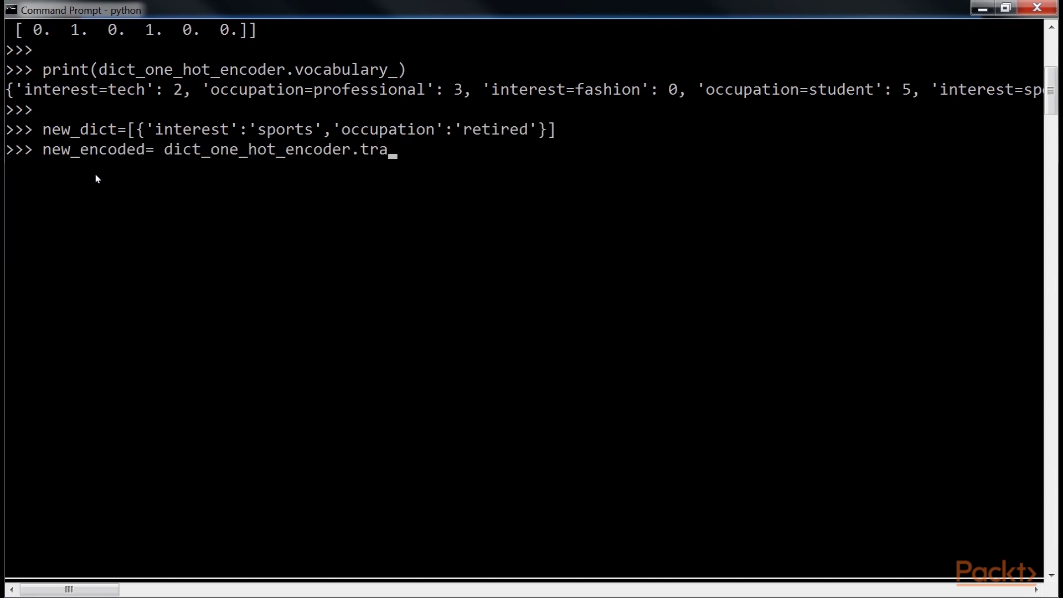
{"action": "type", "text": "nsform(new_dict)"}
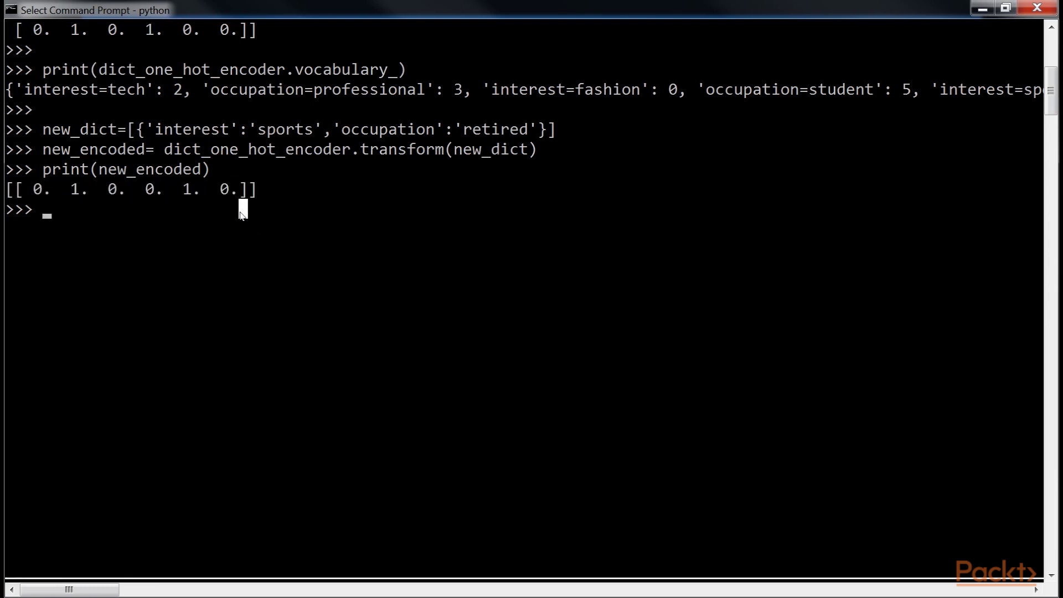
Print inverse_transform(new_encoded) to recover the feature dict, retrying after the misspelled inverse_tranform
{"action": "type", "text": "print"}
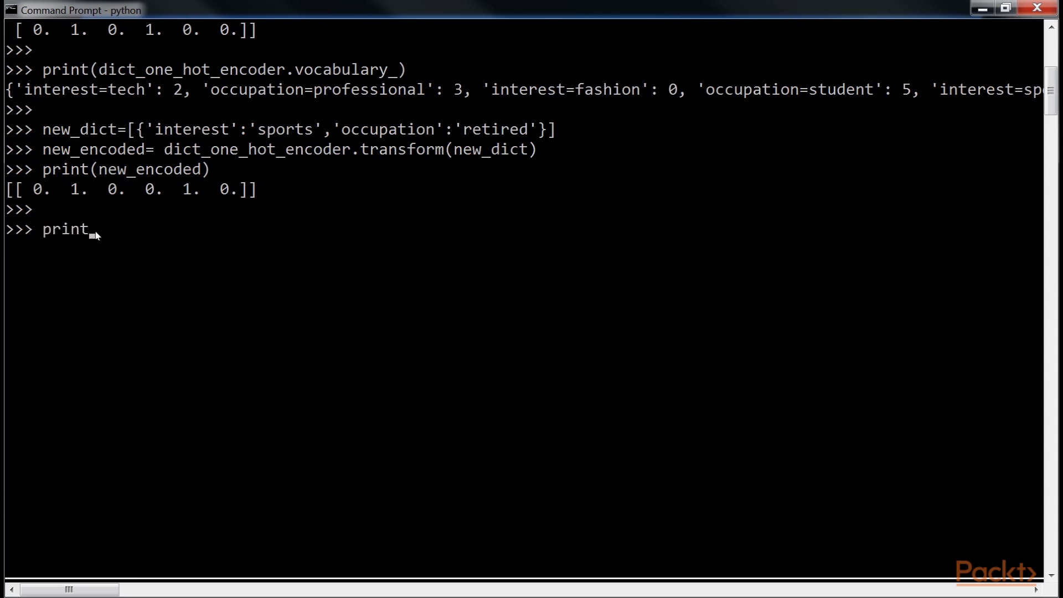
{"action": "type", "text": "(dict_one_hot_encoder.inverse_tranform(new_encoded"}
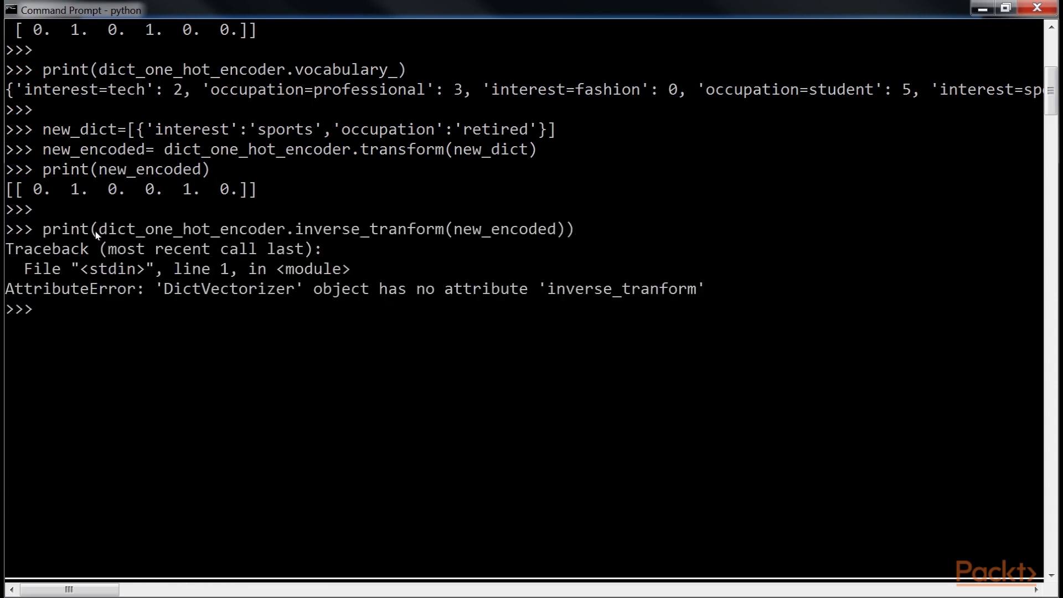
{"action": "type", "text": "print(dict_one_hot_encoder.inverse_tranform(new_encoded))"}
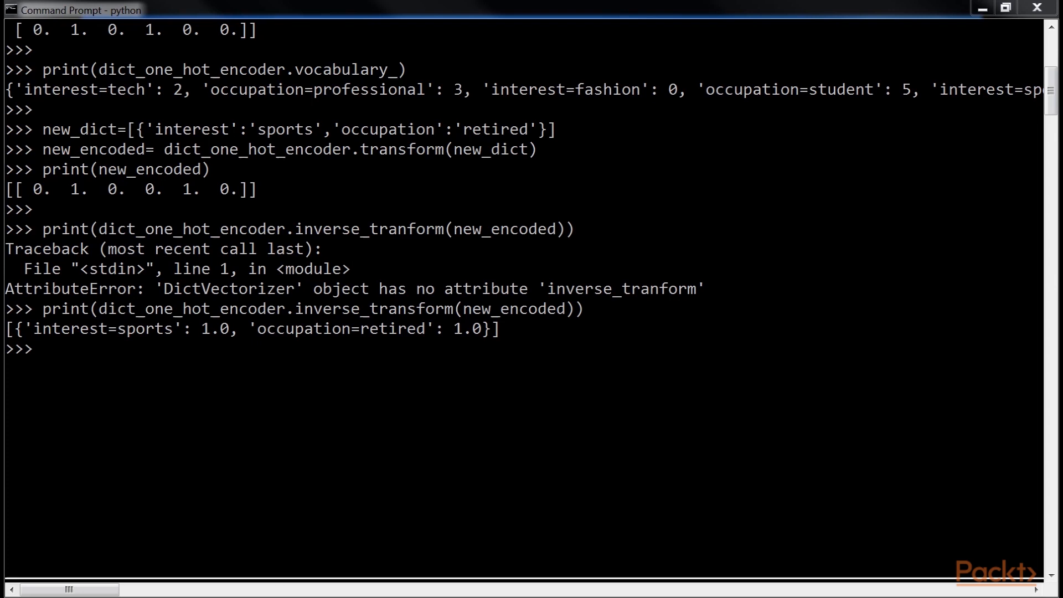
{"action": "mouse_move", "coordinate": [719, 408]}
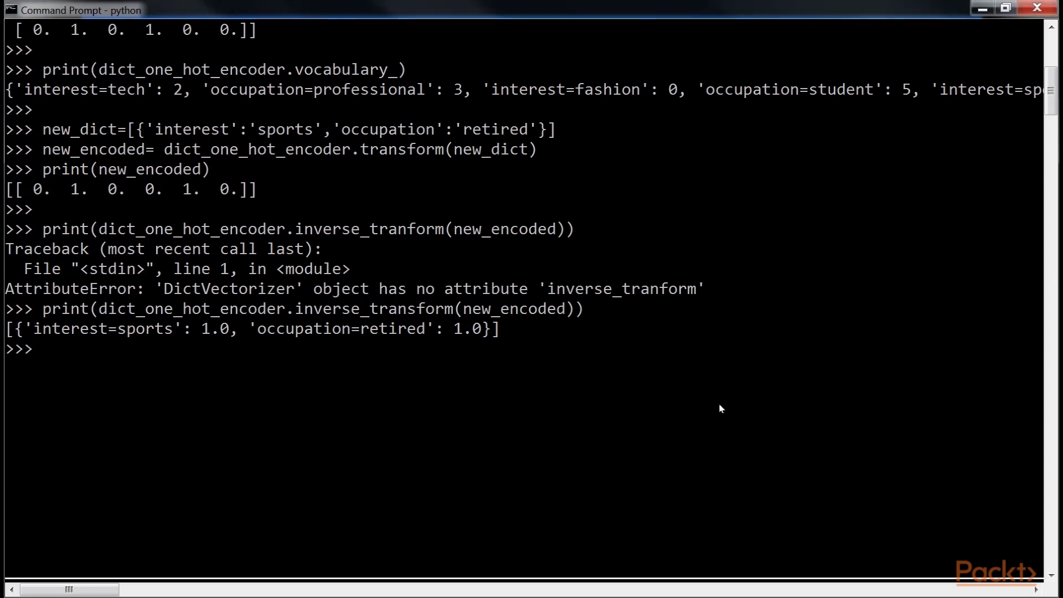
Import numpy plus LabelEncoder and OneHotEncoder from sklearn.preprocessing, and create label_encoder
{"action": "type", "text": "import numpy as np"}
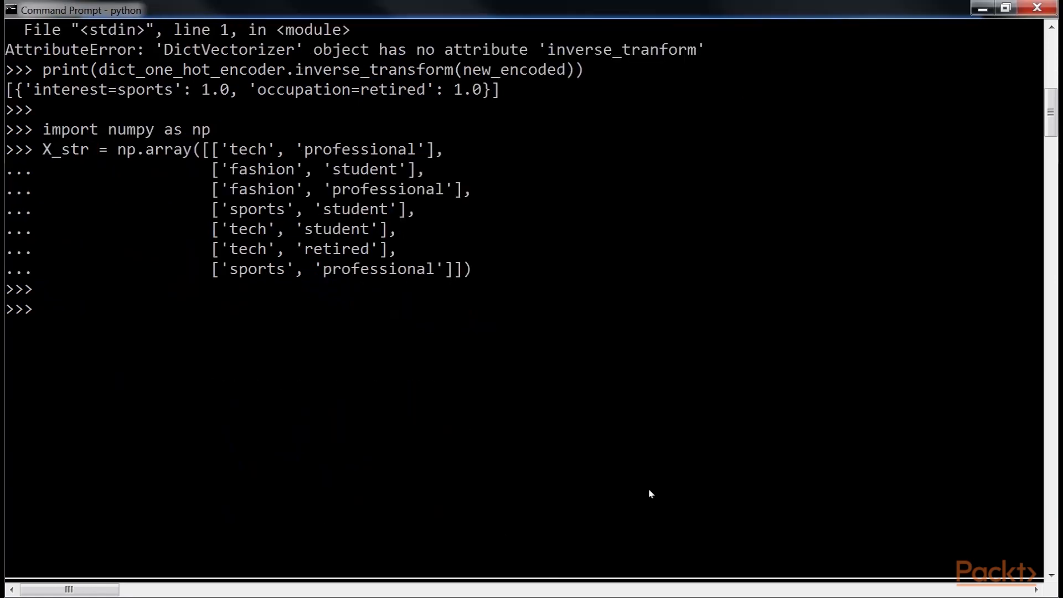
{"action": "type", "text": "from sklearn.preproce"}
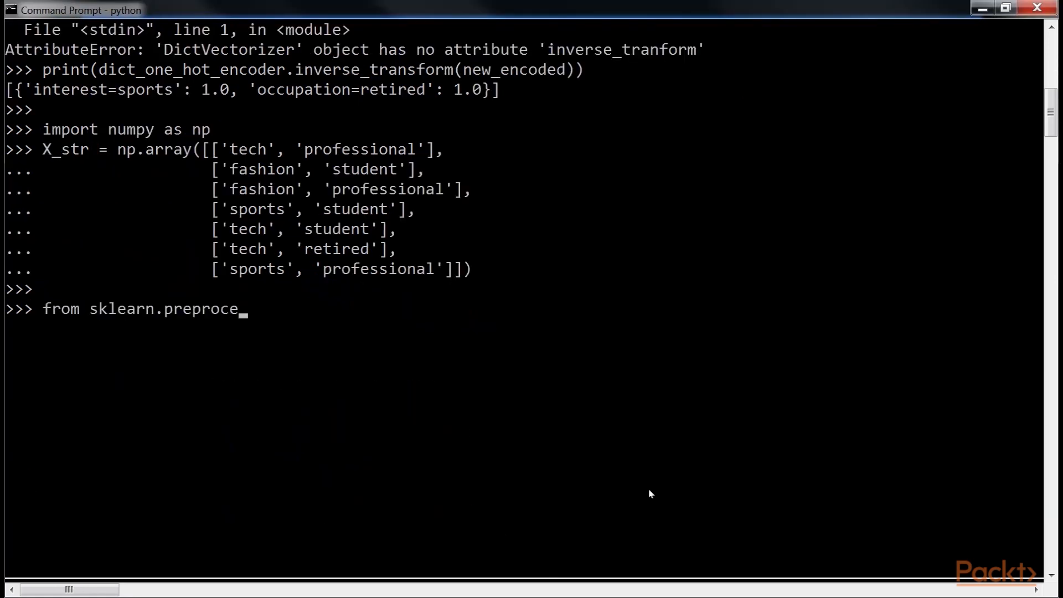
{"action": "type", "text": "ssing import LabelEncoder"}
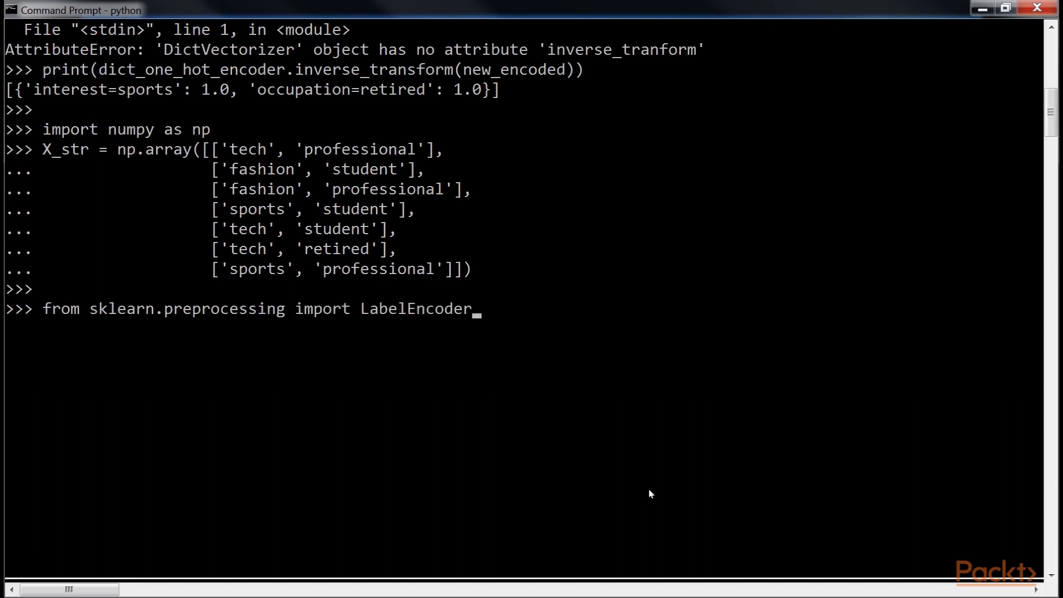
{"action": "type", "text": ", OneHotEncoder"}
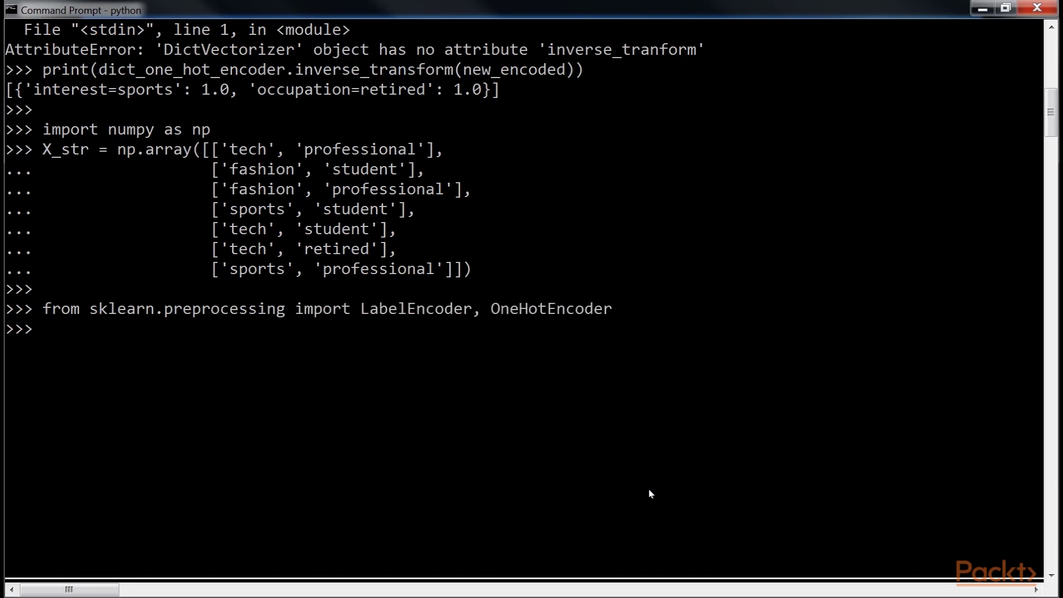
{"action": "type", "text": "label_encoder= LabelEncoder()"}
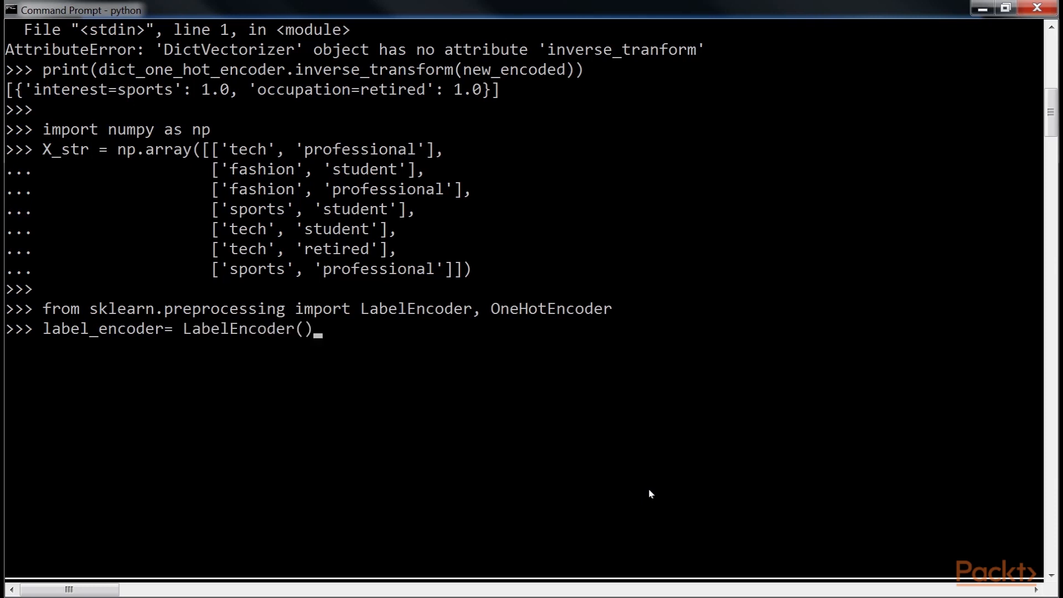
Compute X_int = label_encoder.fit_transform(X_str.ravel()).reshape(*X_str.shape) and print the integer matrix
{"action": "type", "text": "X_int= label_encoder"}
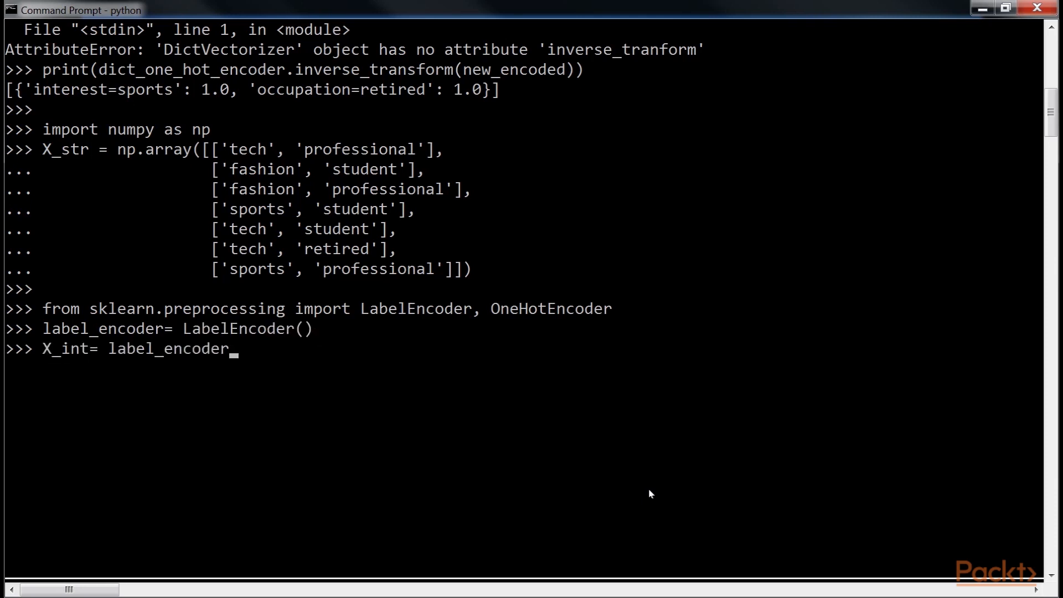
{"action": "type", "text": ".fit_transform("}
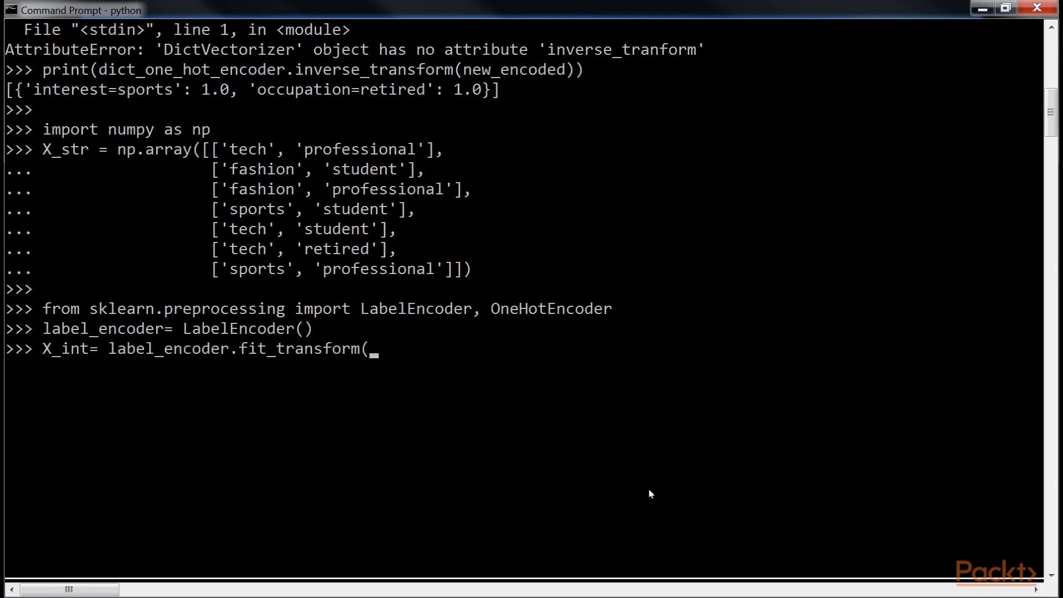
{"action": "type", "text": "X_str.ravel()"}
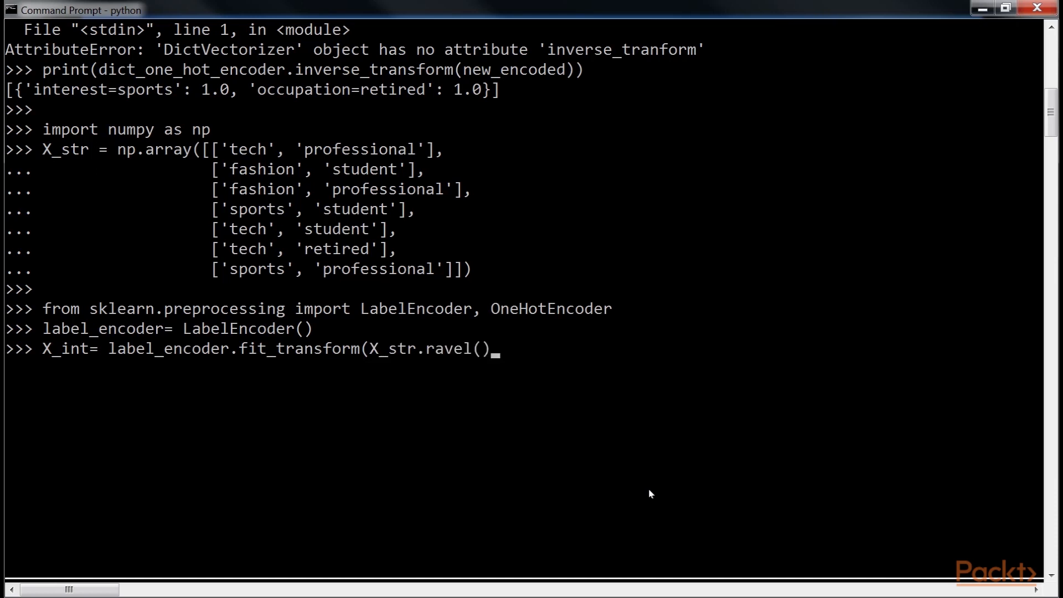
{"action": "type", "text": ").reshape(*"}
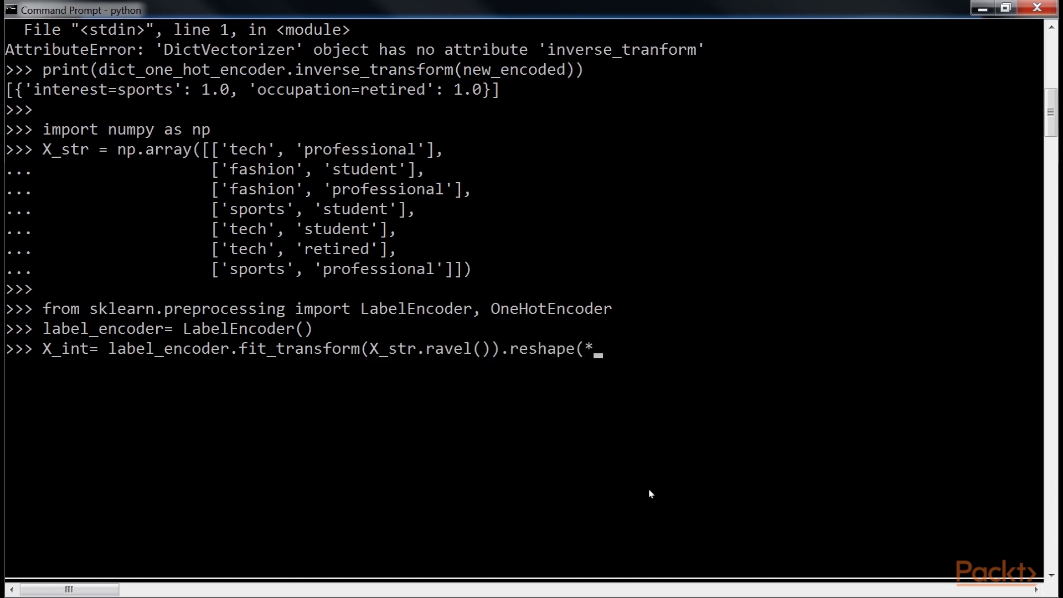
{"action": "type", "text": "X_str.shape)"}
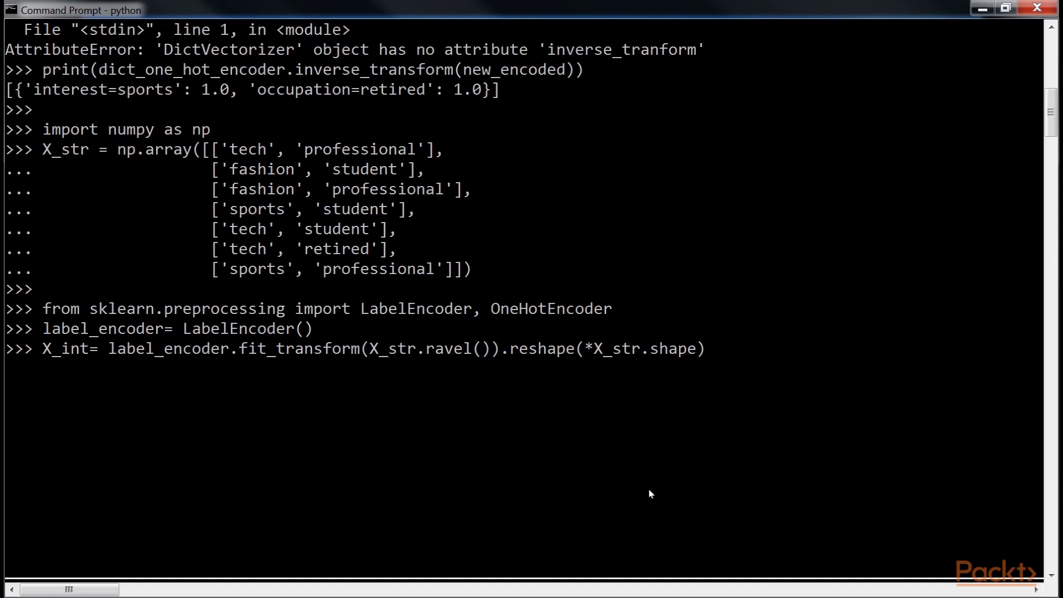
{"action": "type", "text": "print(X_int"}
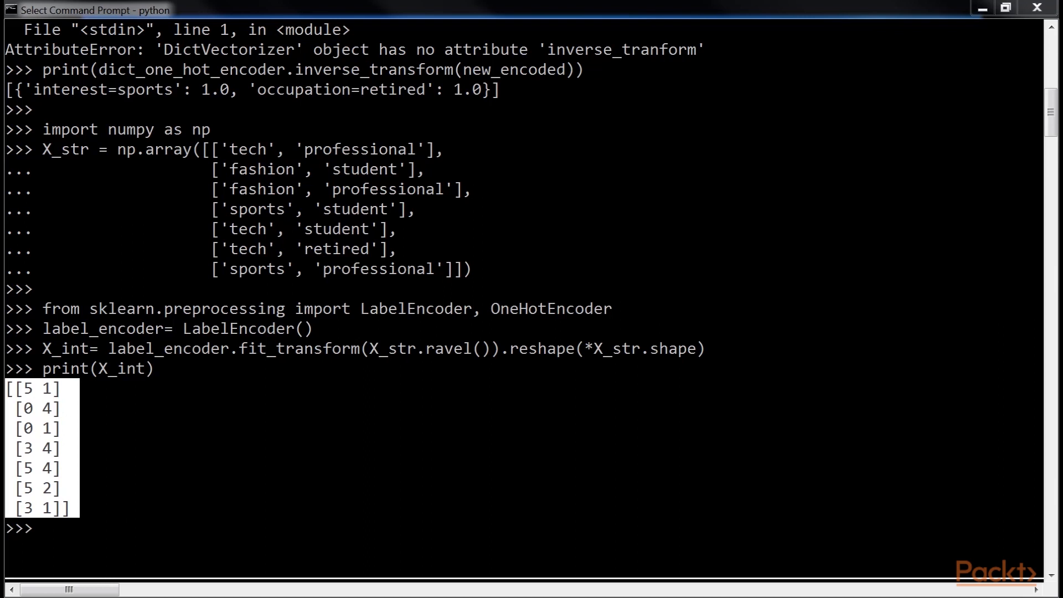
{"action": "scroll", "scroll_direction": "down", "scroll_amount": 3}
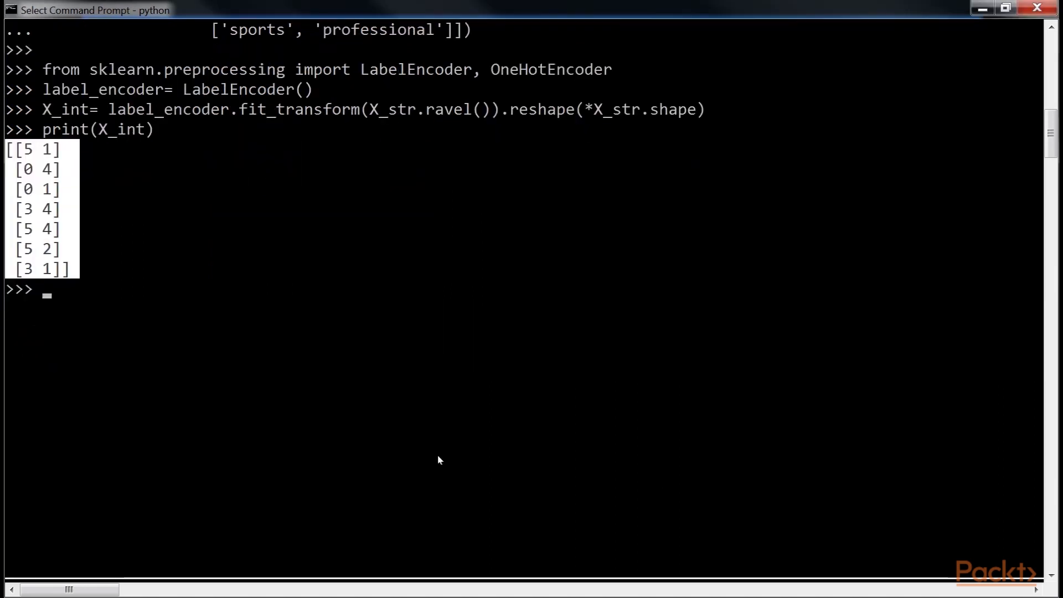
Create one_hot_encoder, compute X_encoded = fit_transform(X_int).toarray() and print the 0/1 matrix, highlighting it
{"action": "type", "text": "one"}
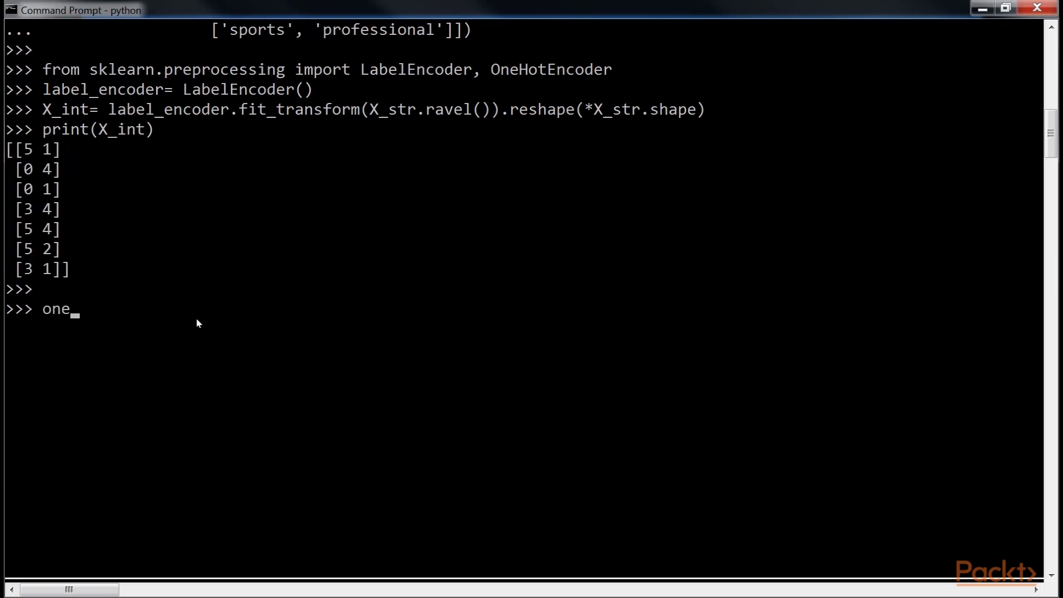
{"action": "type", "text": "_hot_encoder=OneHotEncoder"}
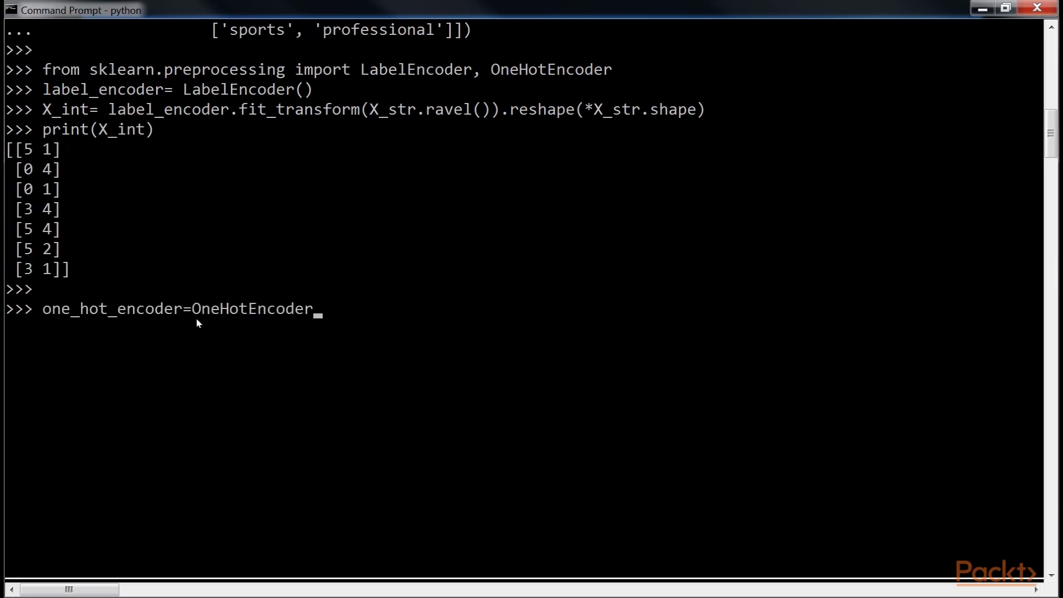
{"action": "type", "text": "()"}
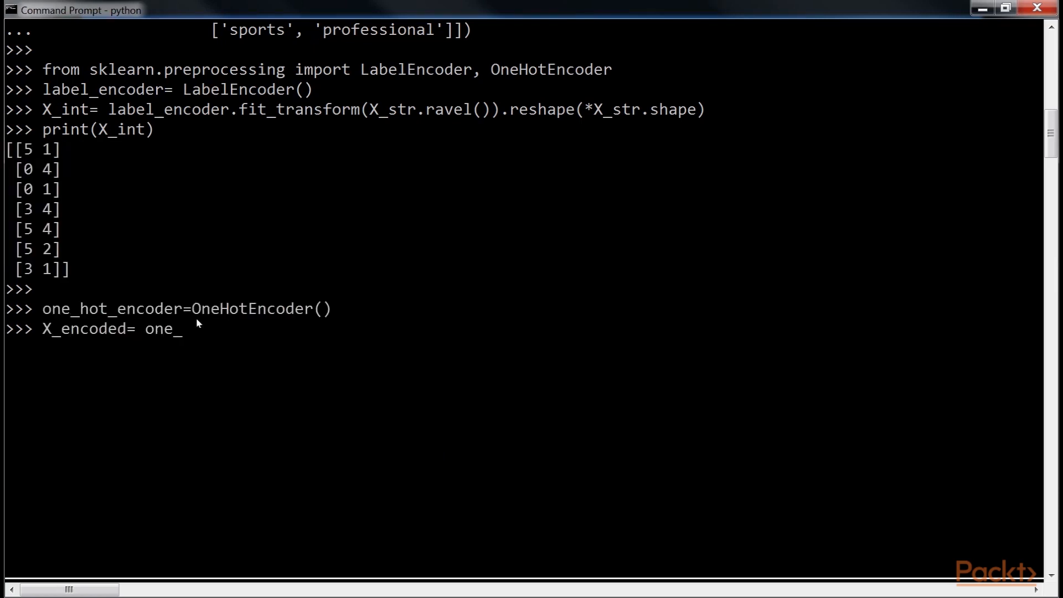
{"action": "type", "text": "hot_encoder.fit_transform(X_int).toarray()"}
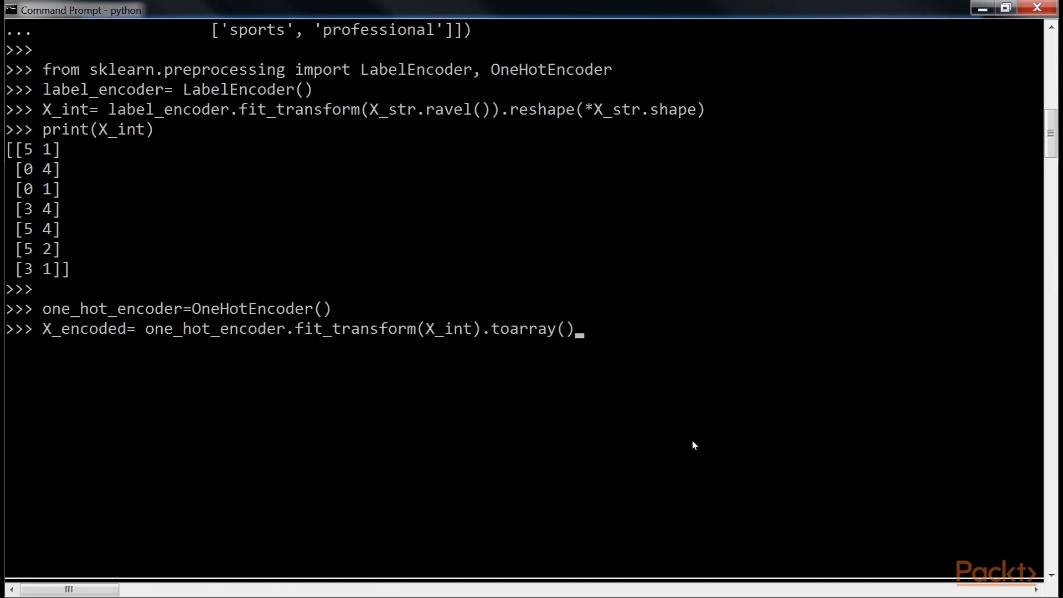
{"action": "type", "text": "print(X_encoded"}
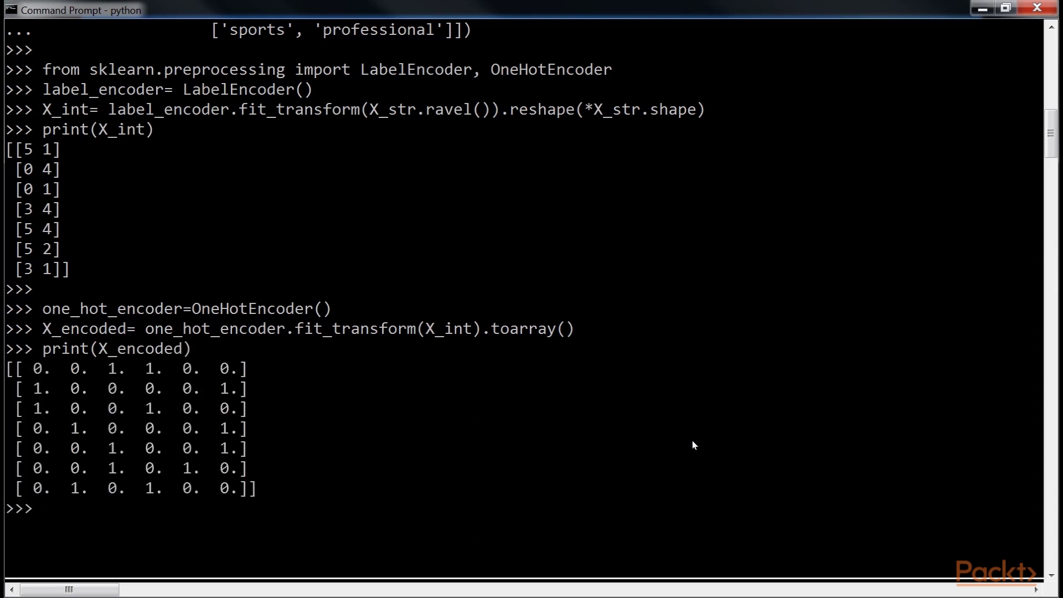
{"action": "left_click_drag", "start_coordinate": [7, 367], "coordinate": [281, 489]}
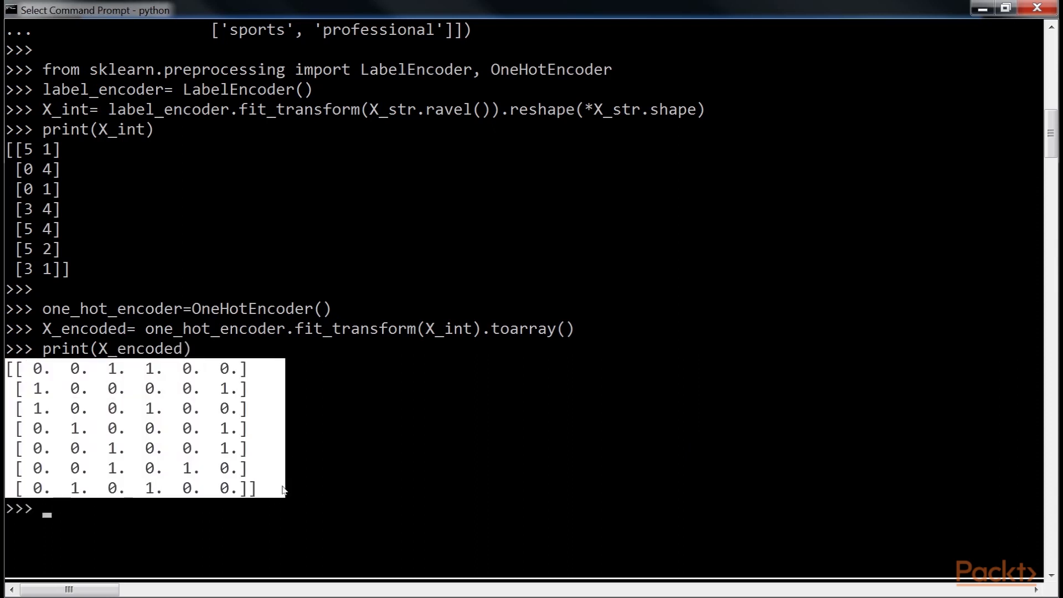
{"action": "mouse_move", "coordinate": [276, 495]}
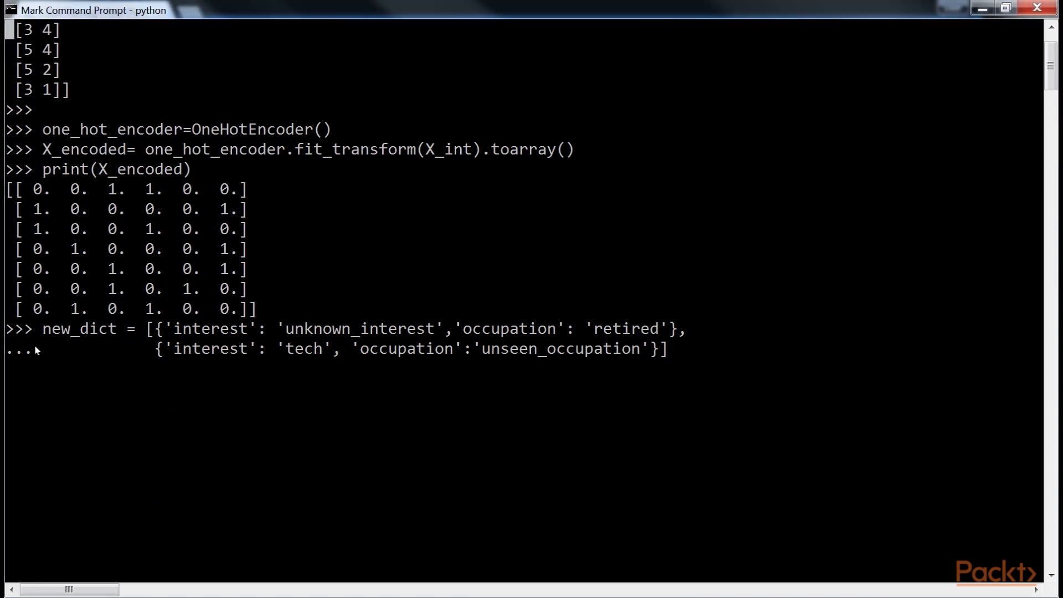
Transform new_dict with unknown_interest/unseen_occupation via dict_one_hot_encoder and print the two encoded rows
{"action": "left_click_drag", "start_coordinate": [41, 329], "coordinate": [674, 348]}
{"action": "type", "text": "new_encoded=dict_one_hot_encod"}
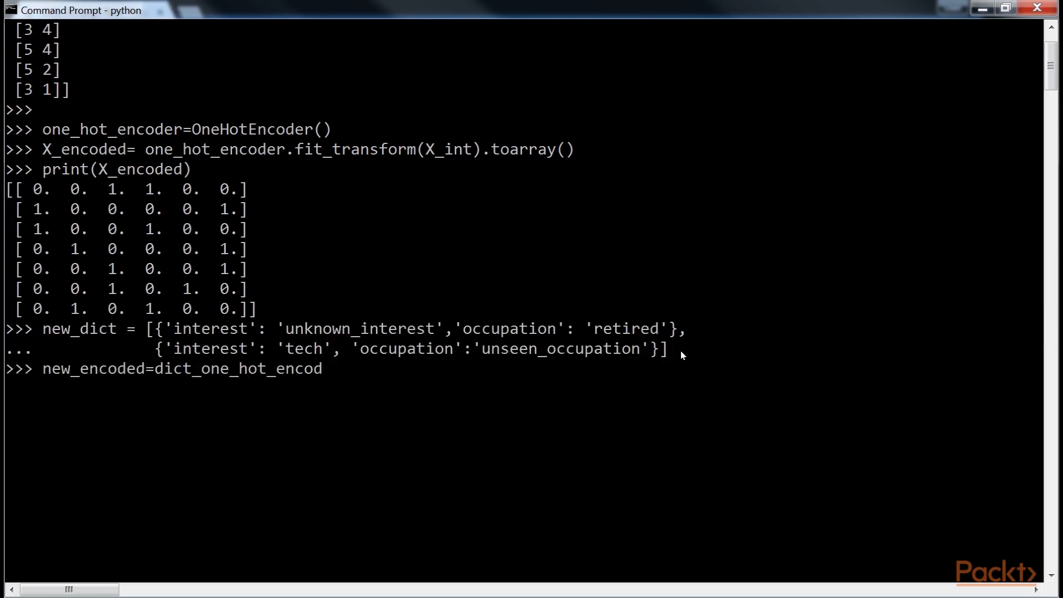
{"action": "type", "text": "er.transform(new_dict)"}
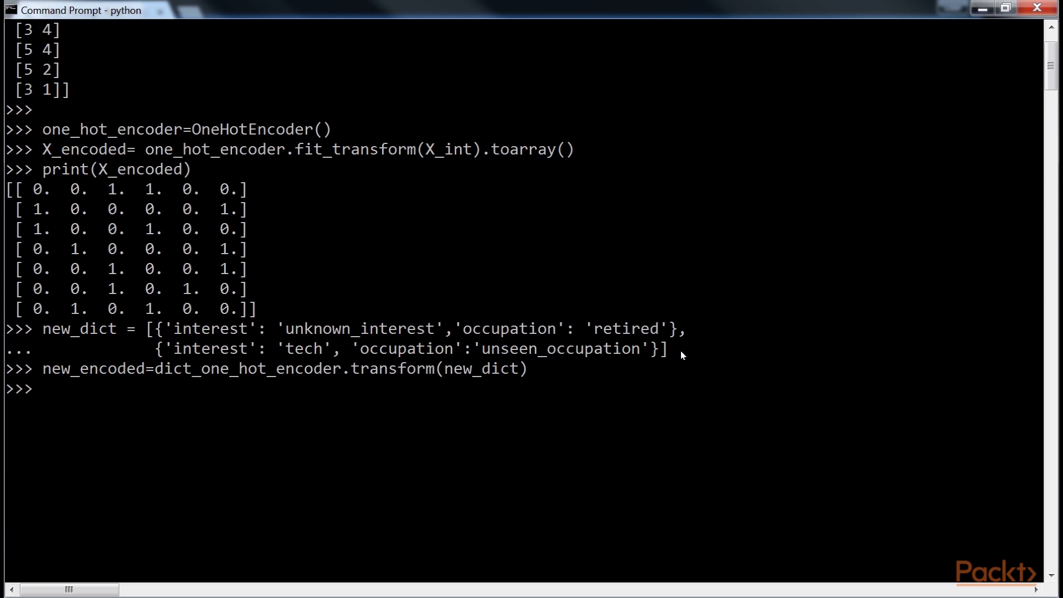
{"action": "type", "text": "print(new_encoded"}
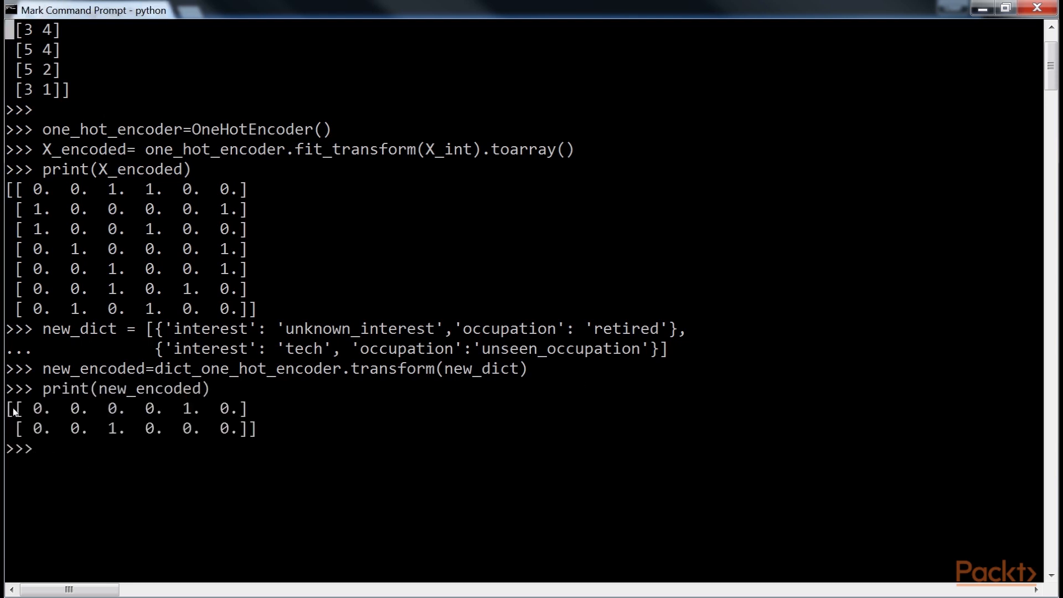
{"action": "left_click_drag", "start_coordinate": [10, 409], "coordinate": [284, 431]}
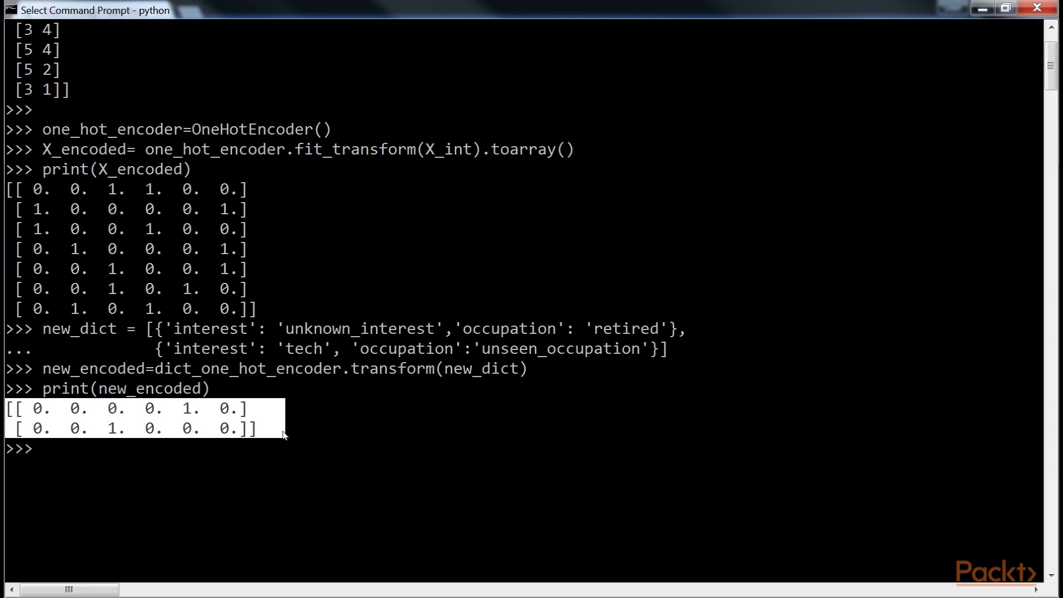
{"action": "left_click", "coordinate": [409, 471]}
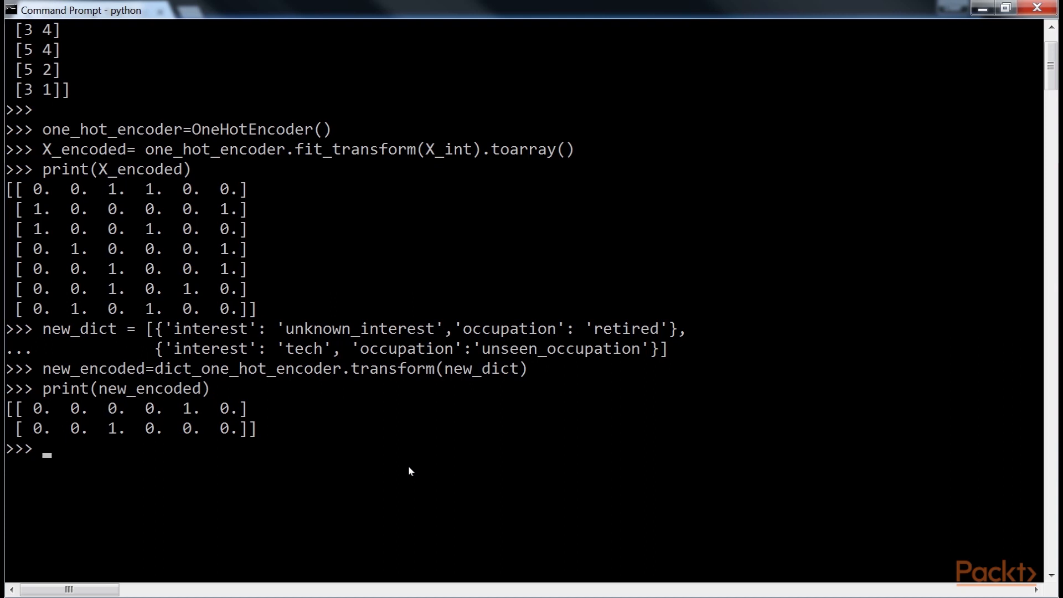
Define the string_to_dict(columns, data_str) helper and columns=['interest','occupation']
{"action": "scroll", "scroll_direction": "down", "scroll_amount": 3}
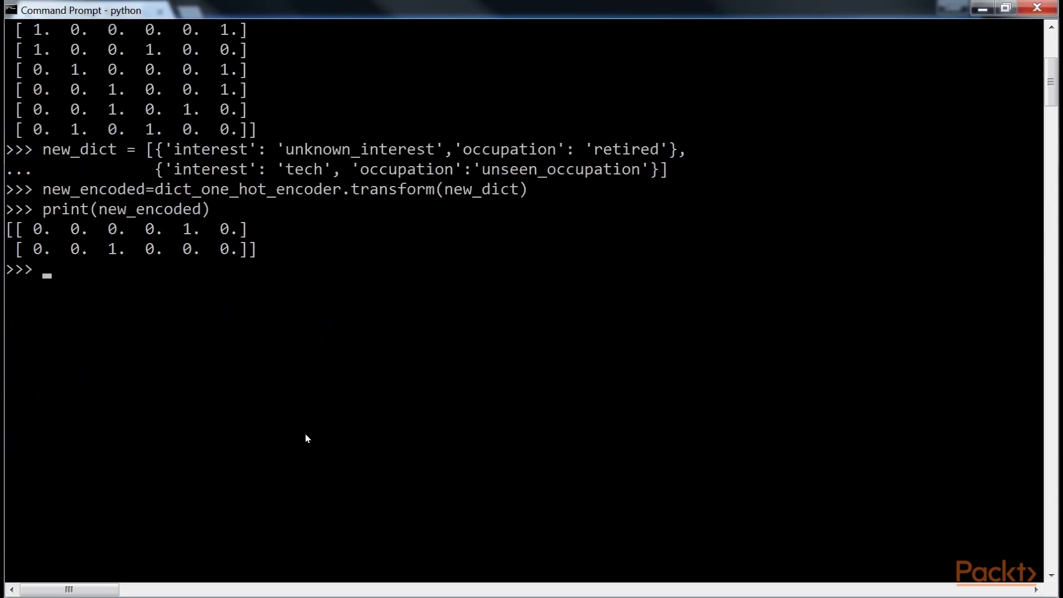
{"action": "type", "text": "def string_to_dict(columns, data_str):"}
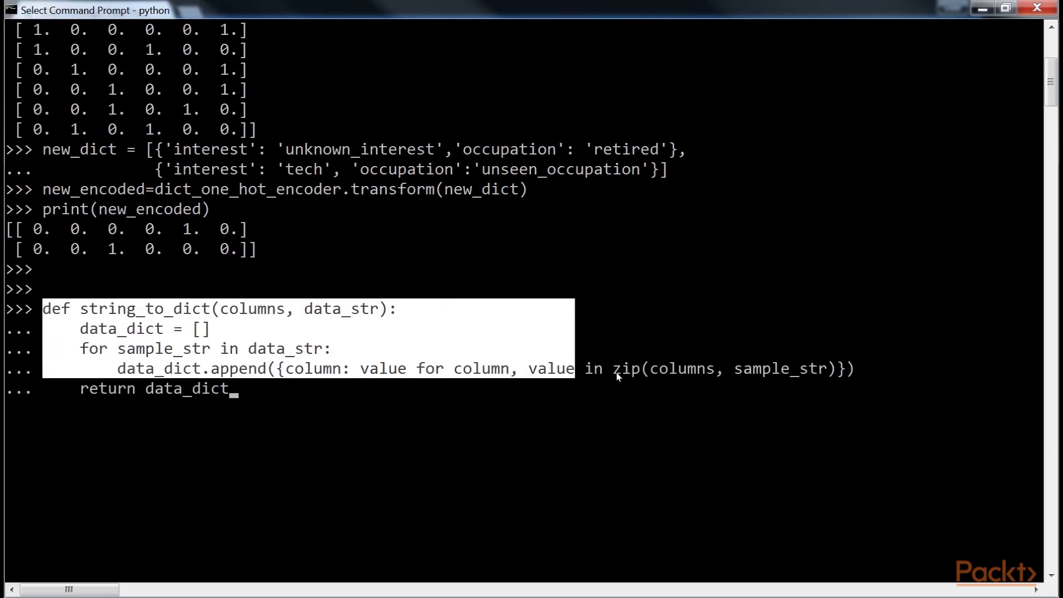
{"action": "key", "text": "enter"}
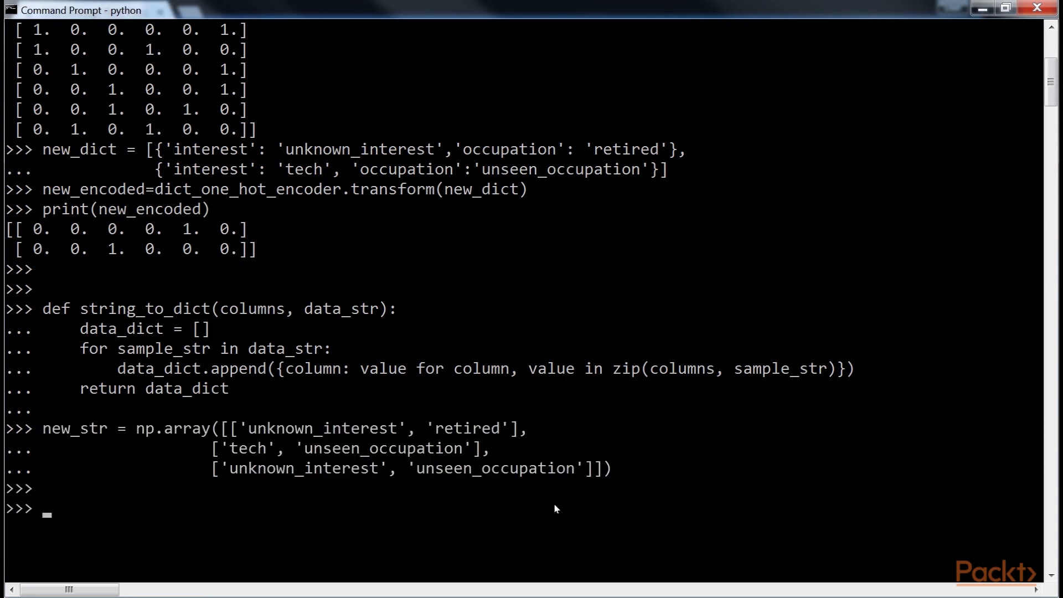
{"action": "type", "text": "columns=['interest','occupation"}
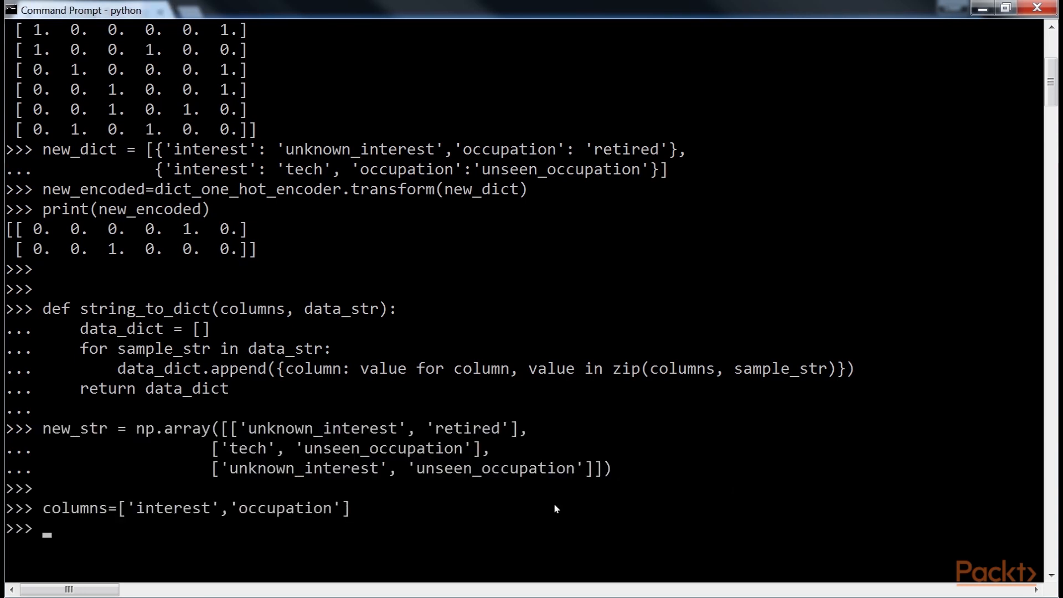
Transform string_to_dict(columns, new_str) into new_encoded and print the three rows, one all zeros
{"action": "type", "text": "new_encoded=dict_one_hot_encoder.transform"}
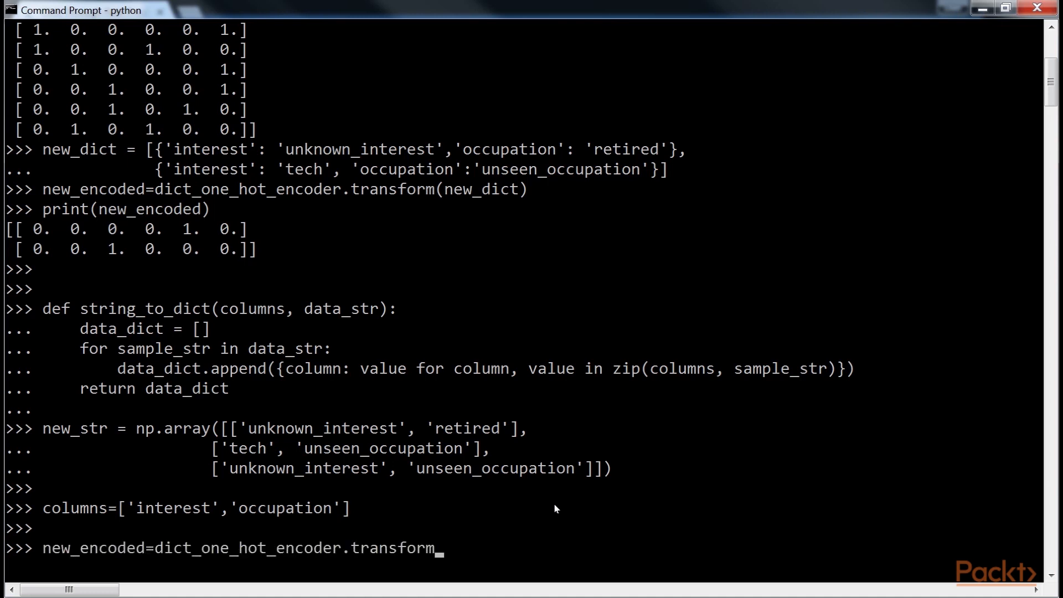
{"action": "type", "text": "(string_to_dict(columns, new_str))"}
{"action": "type", "text": "print(new_encoded)"}
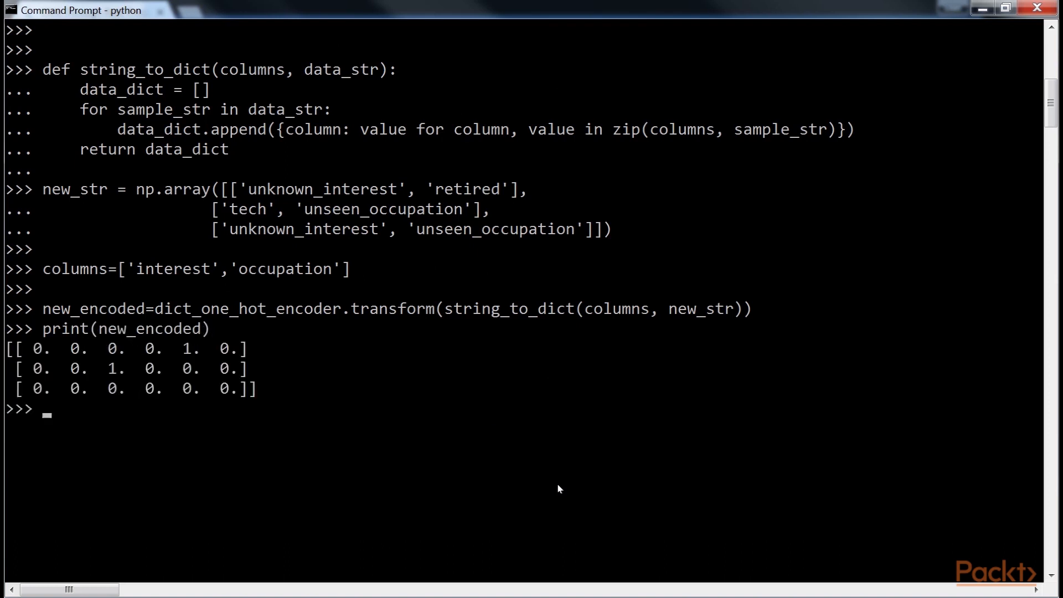
{"action": "left_click_drag", "start_coordinate": [7, 348], "coordinate": [256, 389]}
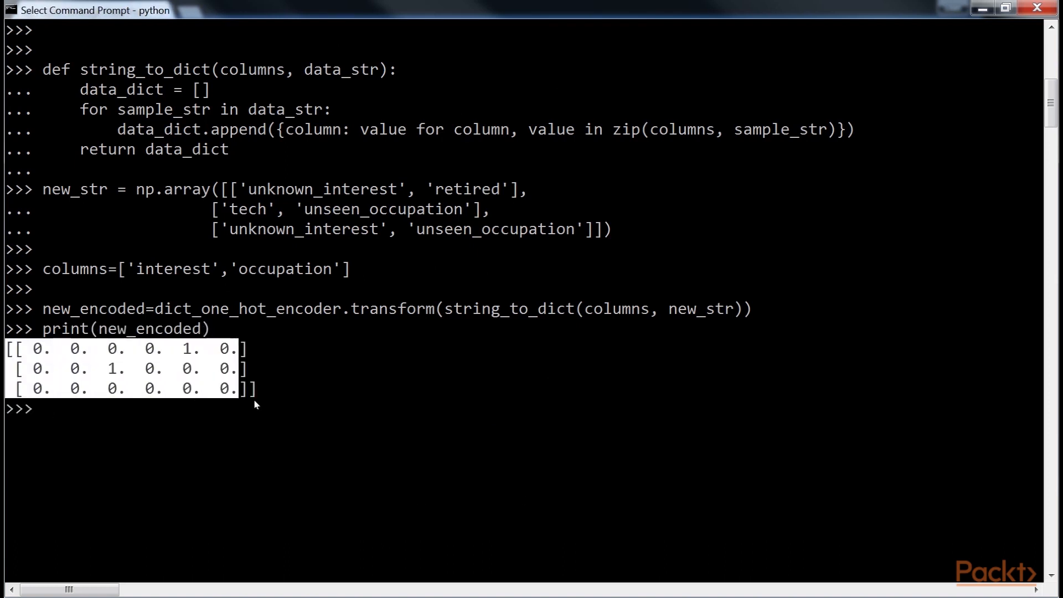